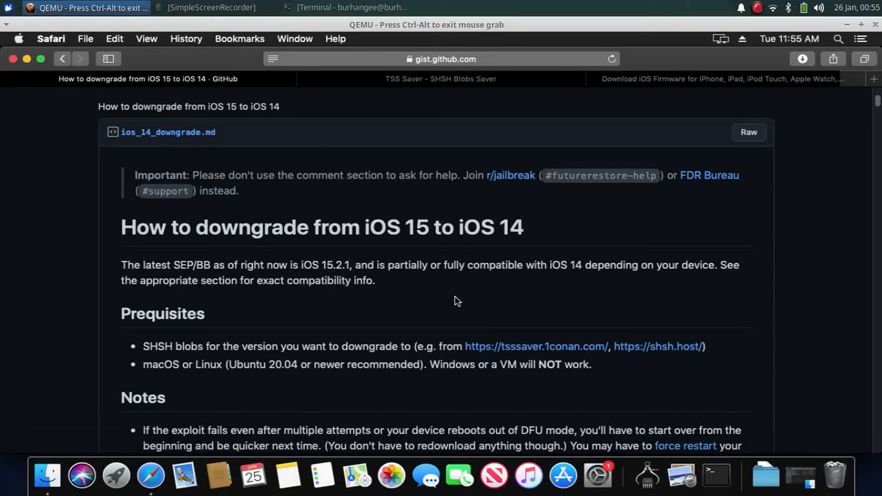
pyautogui.moveTo(381, 253)
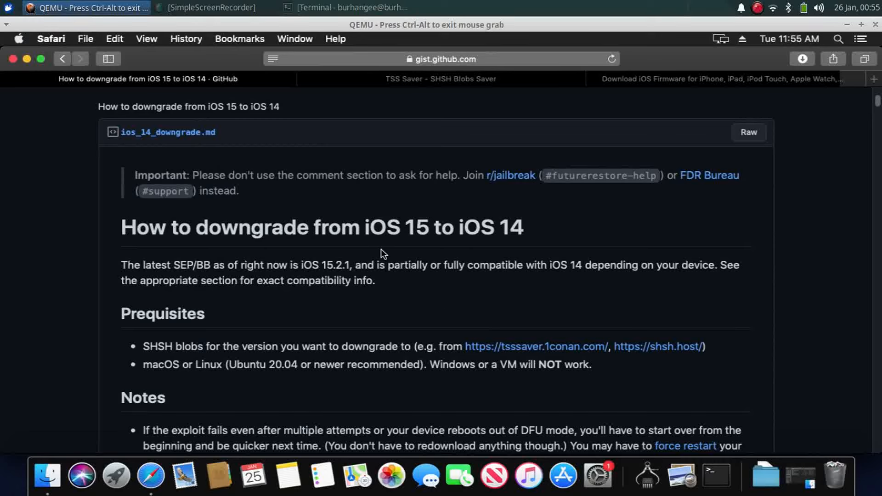
pyautogui.moveTo(451, 228)
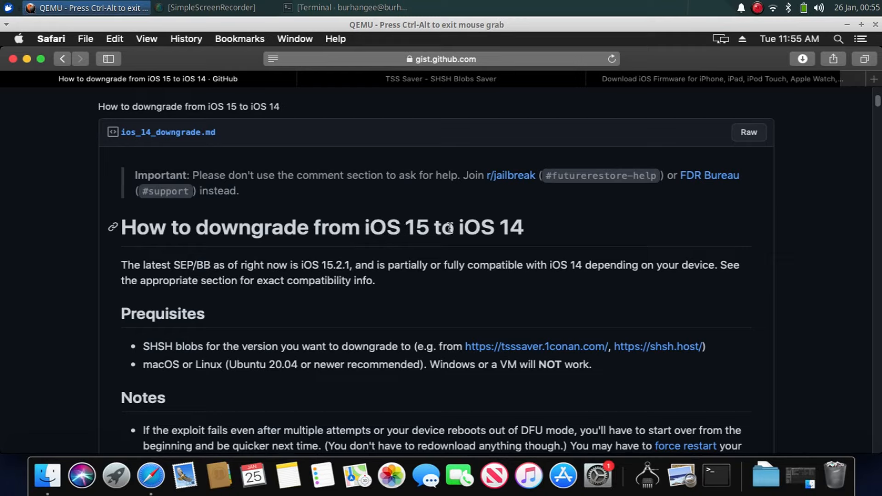
pyautogui.moveTo(478, 299)
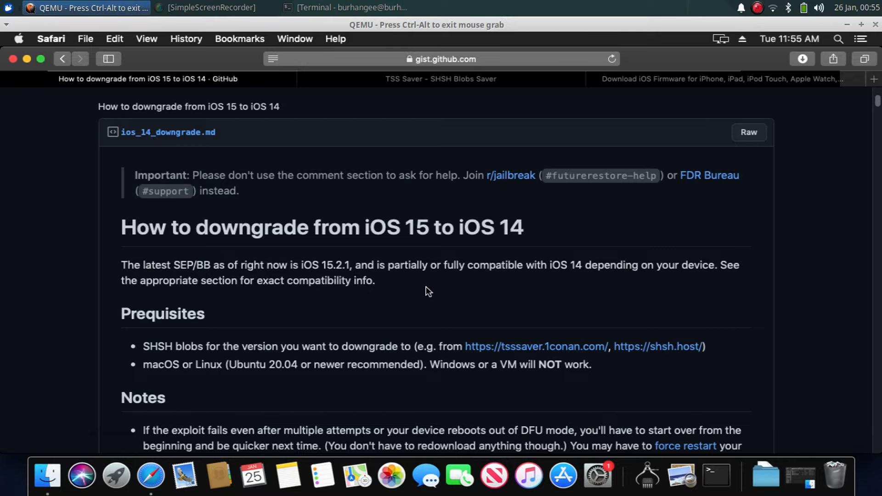
pyautogui.moveTo(461, 298)
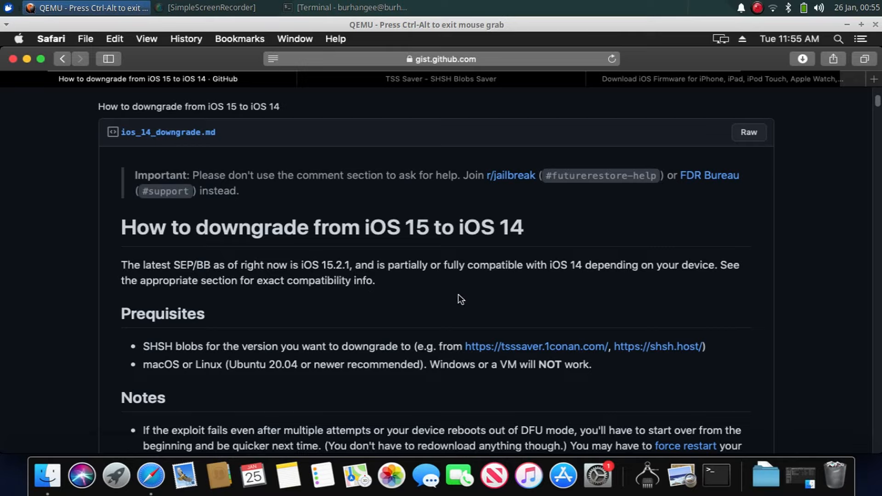
pyautogui.moveTo(447, 297)
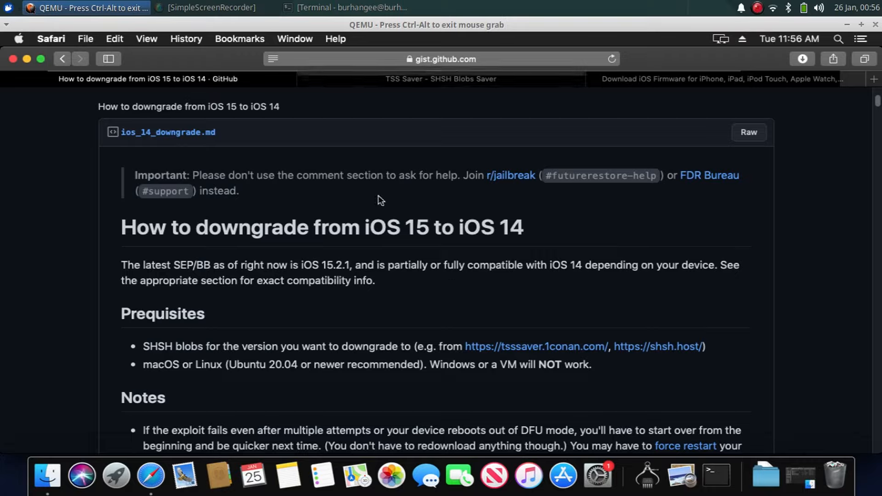
pyautogui.moveTo(454, 304)
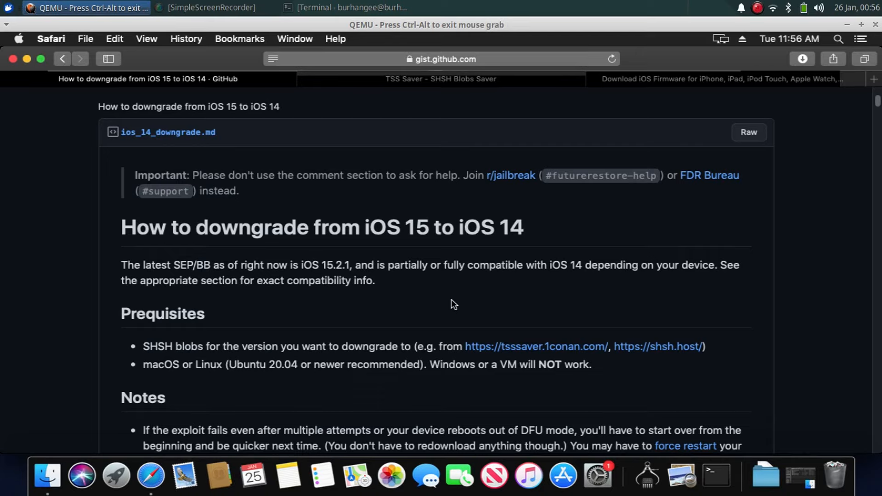
# - Scroll the gist past the A11 section to Part 2/3 Setting nonce and Part 3/3 Restoring
pyautogui.scroll(-3)
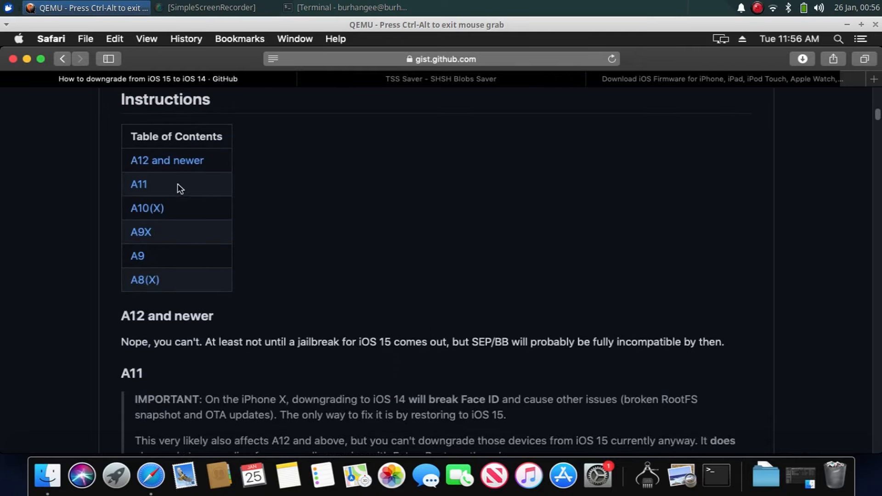
pyautogui.moveTo(411, 260)
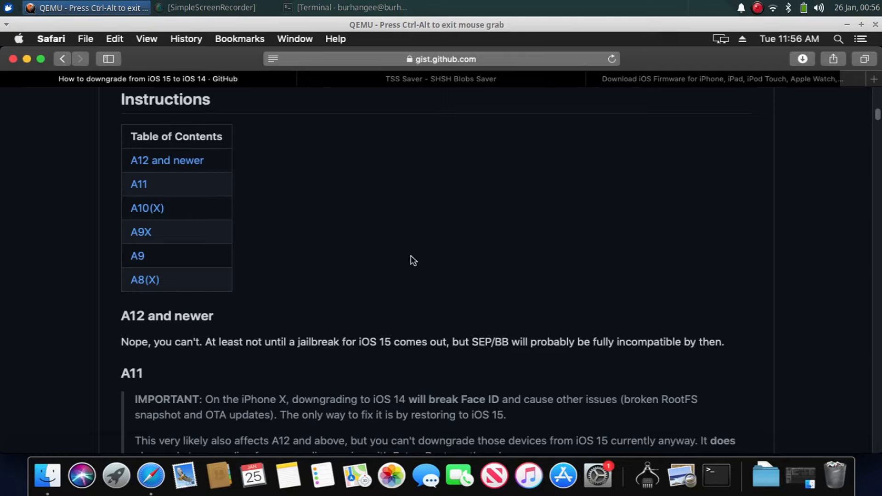
pyautogui.moveTo(424, 259)
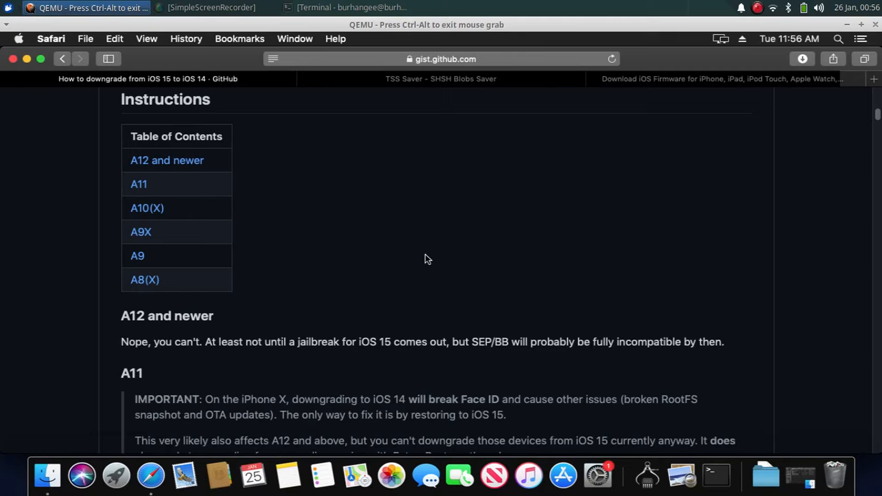
pyautogui.moveTo(356, 270)
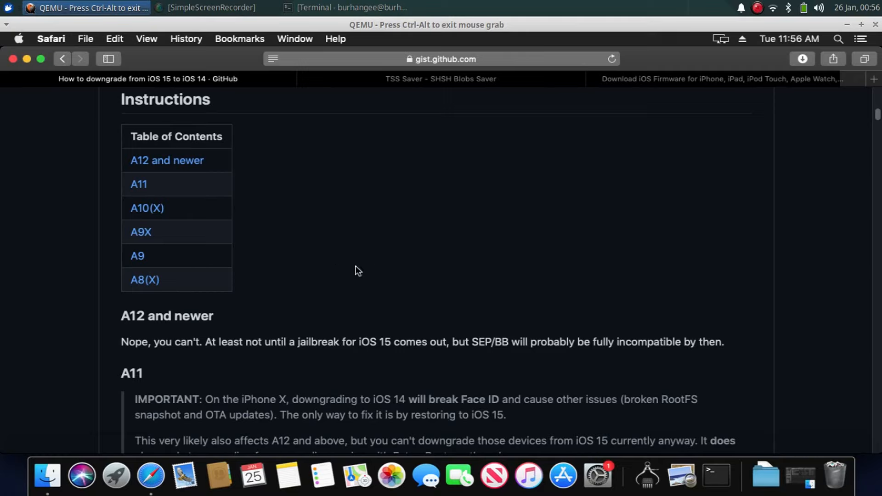
pyautogui.scroll(-3)
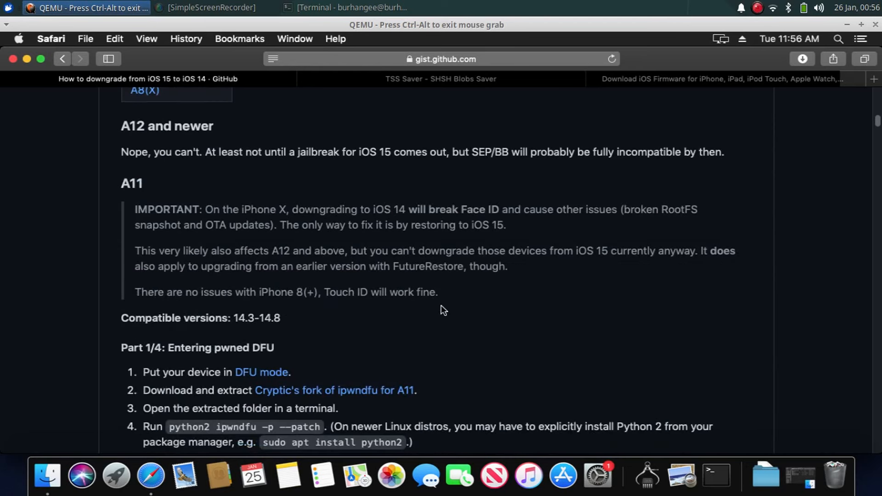
pyautogui.scroll(-3)
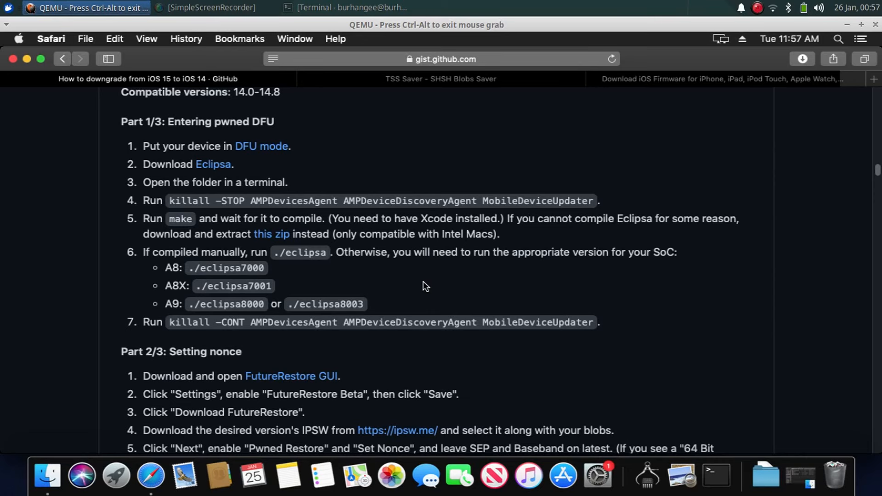
pyautogui.scroll(-3)
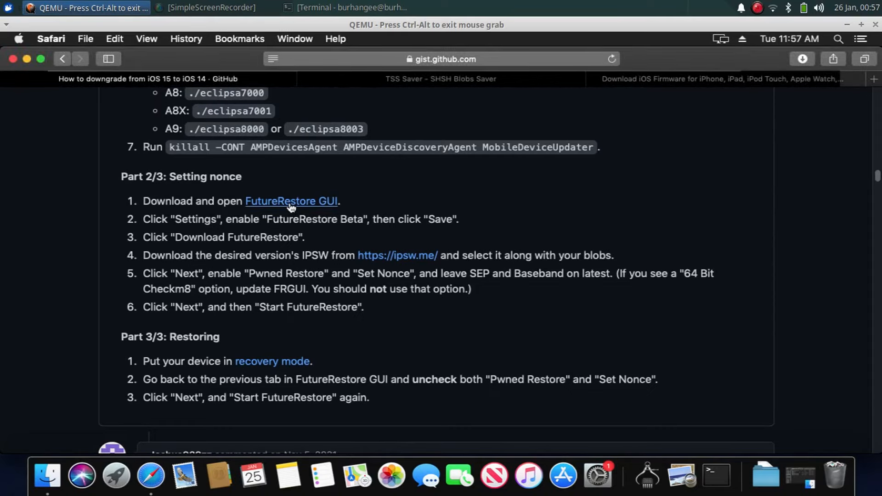
# - Go from the guide to the FutureRestore GUI project page and its latest v1.95 release
pyautogui.click(291, 201)
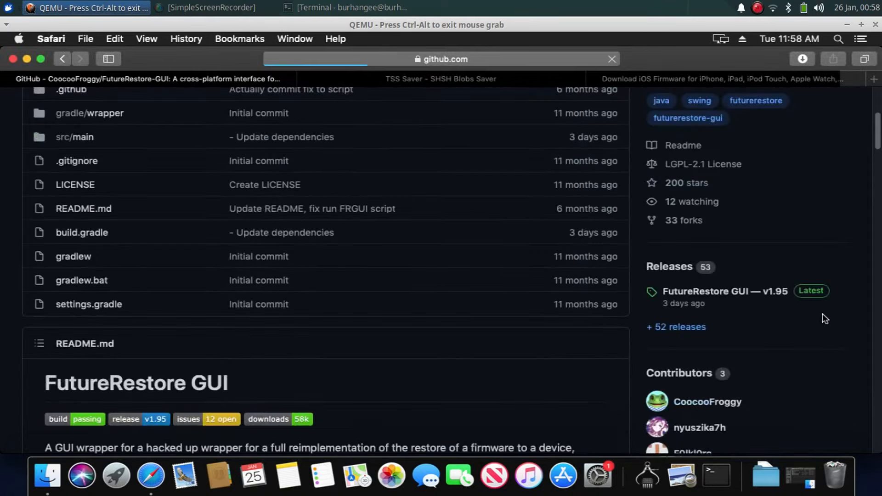
pyautogui.scroll(-3)
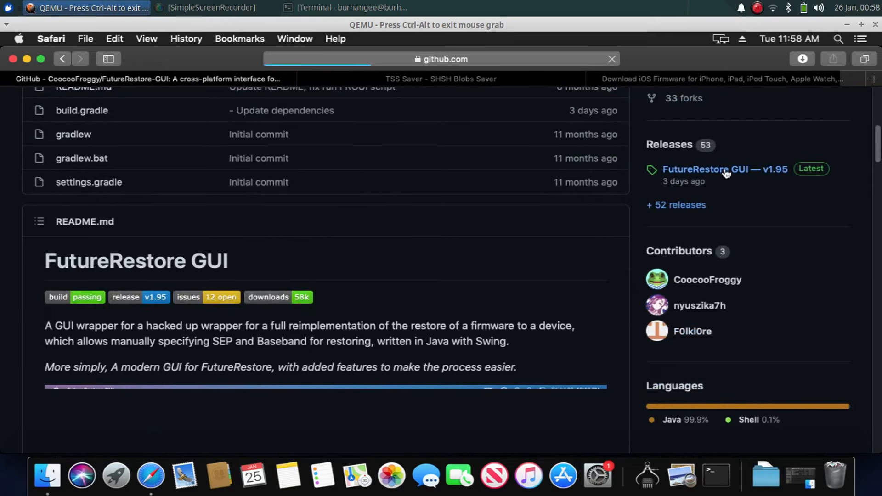
pyautogui.click(725, 169)
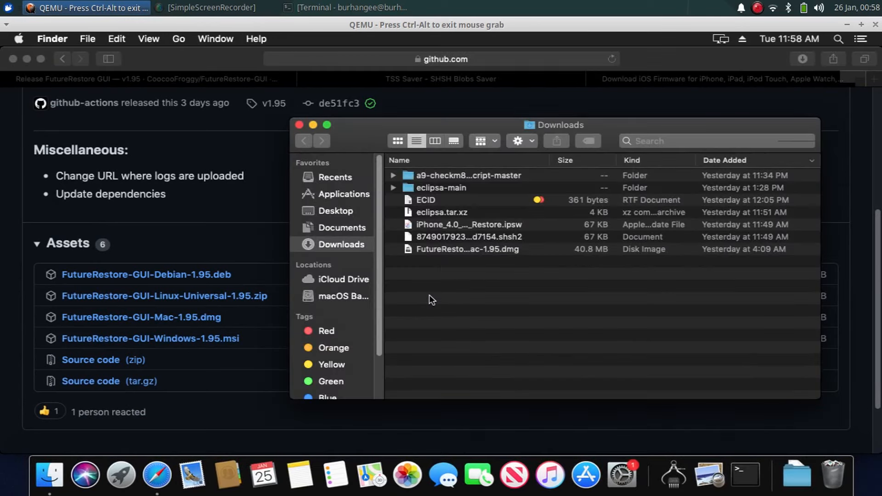
pyautogui.click(467, 249)
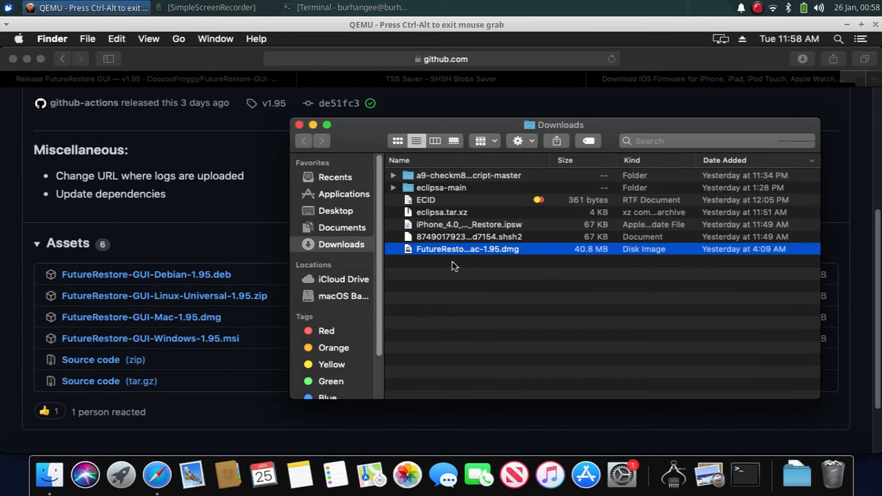
pyautogui.moveTo(466, 254)
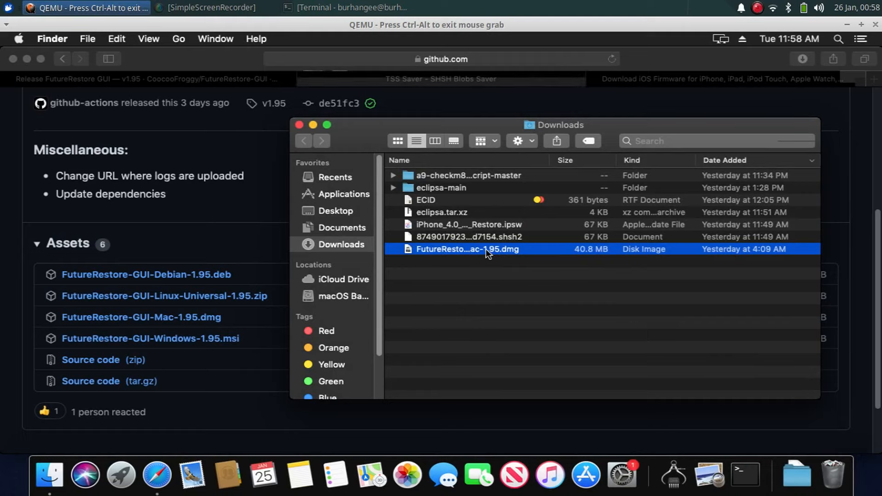
pyautogui.click(467, 237)
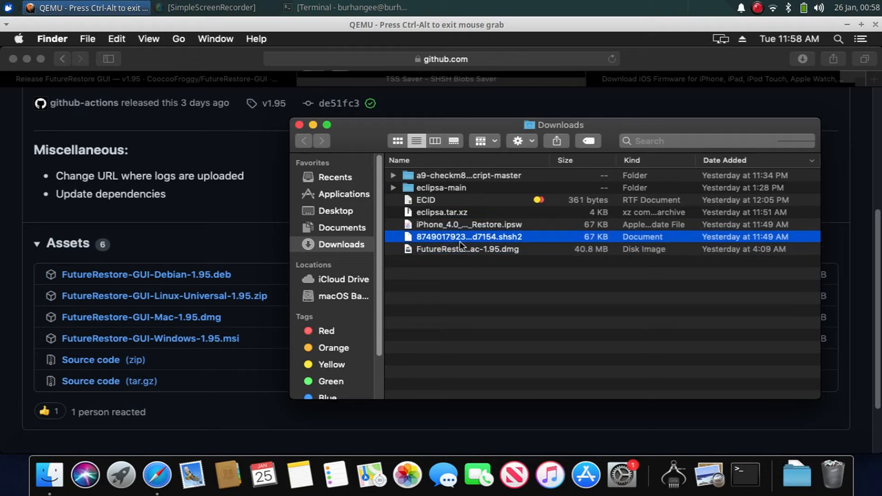
pyautogui.moveTo(484, 254)
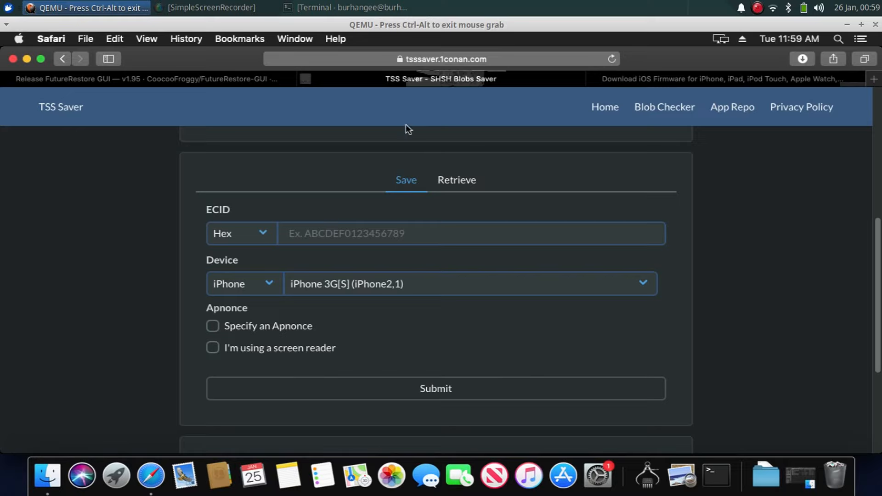
pyautogui.moveTo(439, 153)
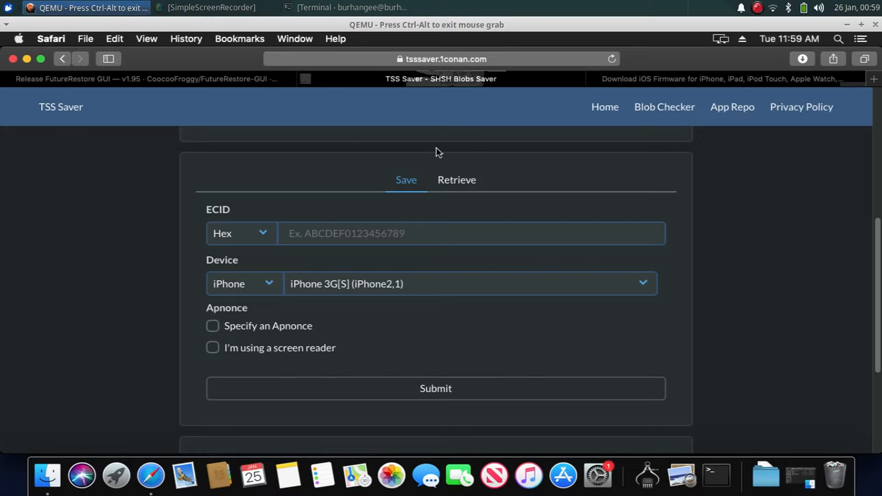
pyautogui.moveTo(395, 202)
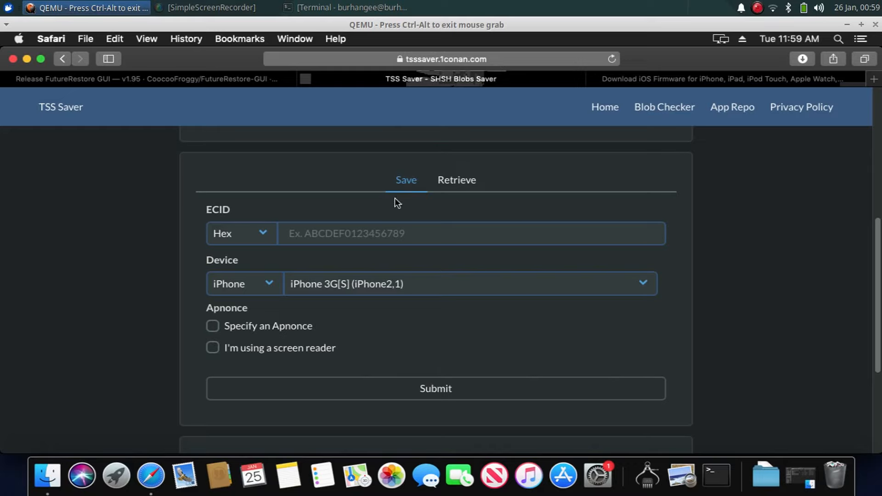
pyautogui.click(457, 180)
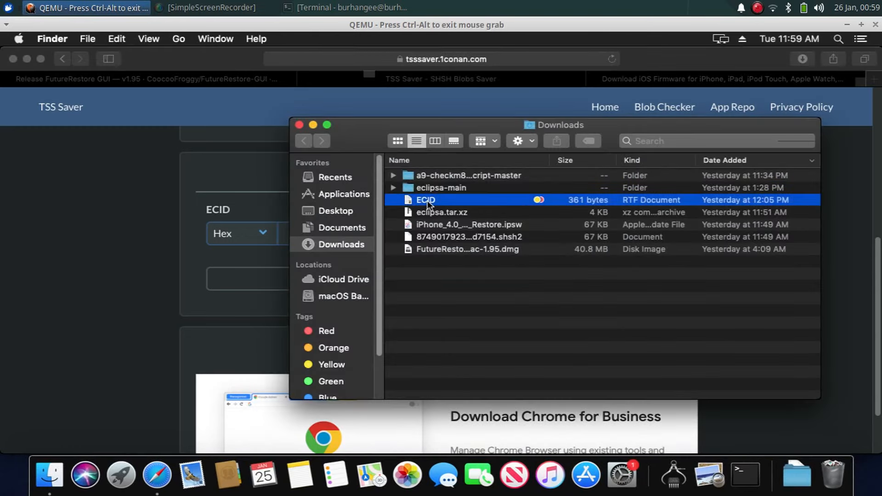
# - Open the ECID document from Downloads in TextEdit
pyautogui.click(680, 399)
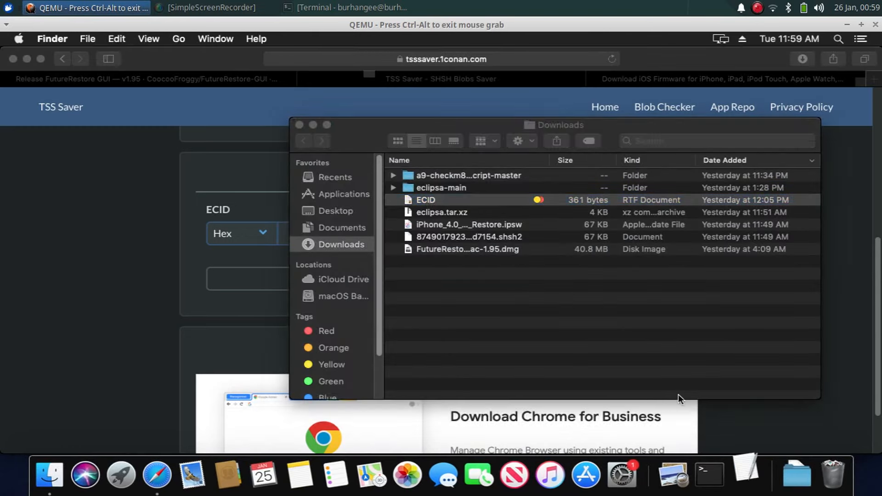
pyautogui.doubleClick(426, 199)
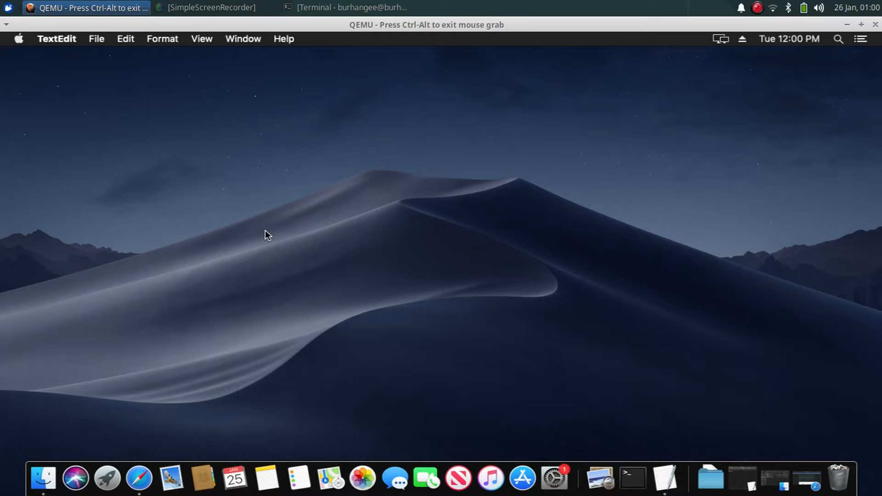
pyautogui.moveTo(376, 269)
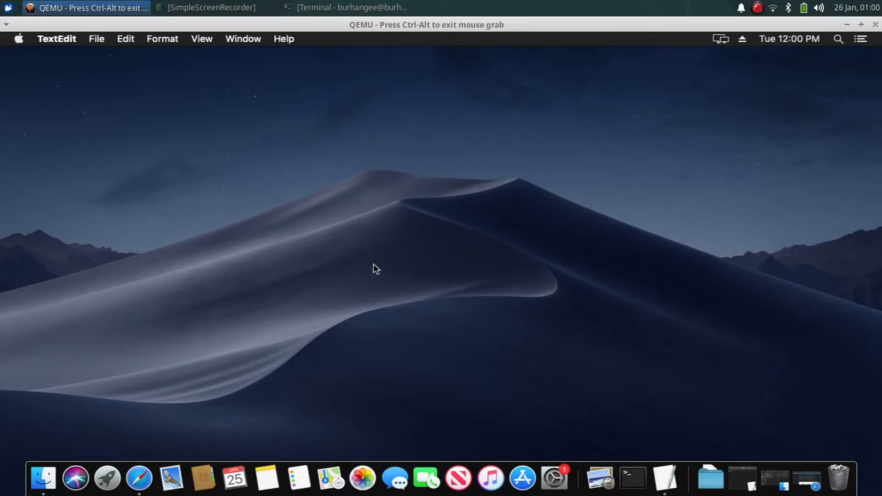
pyautogui.moveTo(331, 257)
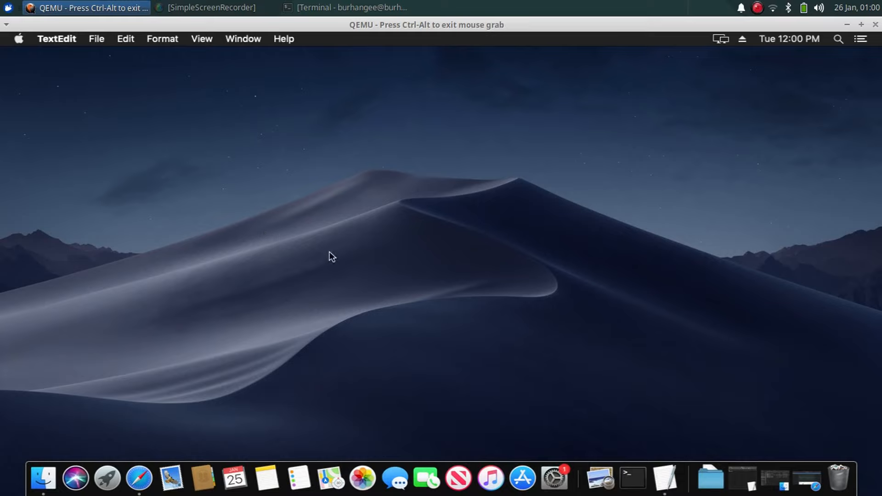
pyautogui.moveTo(299, 242)
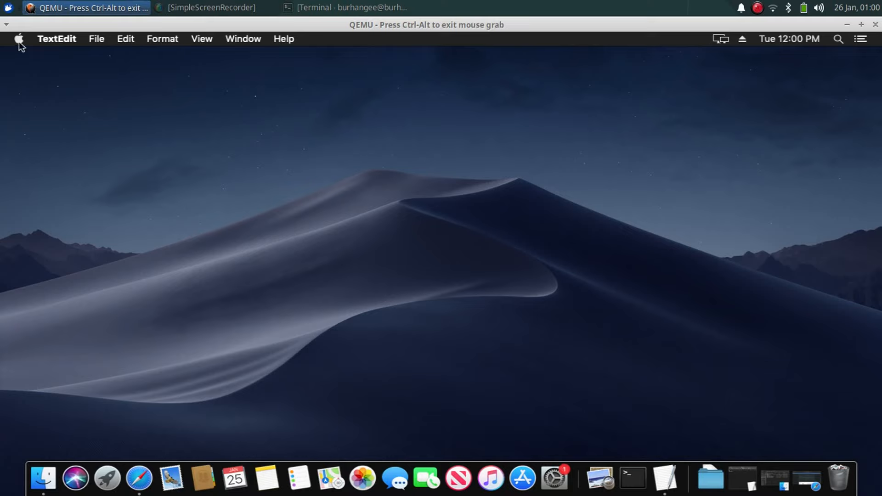
# - Reach System Information via About This Mac and show the USB device tree
pyautogui.click(18, 38)
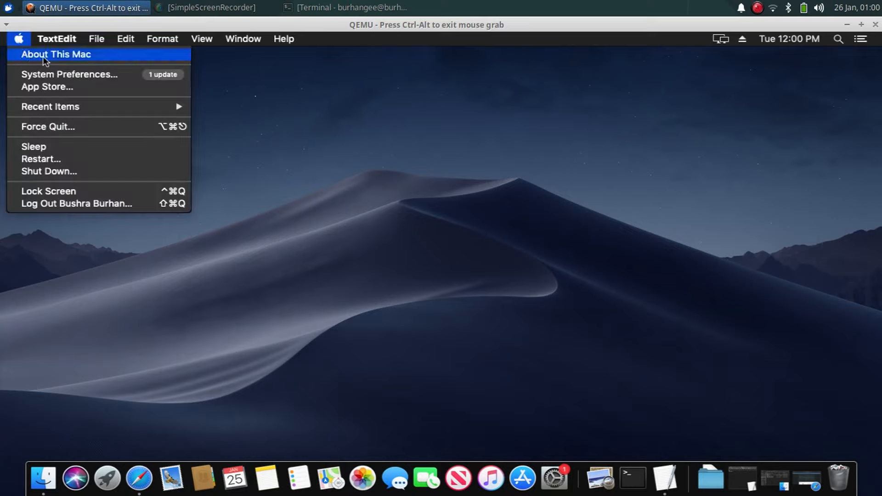
pyautogui.click(56, 54)
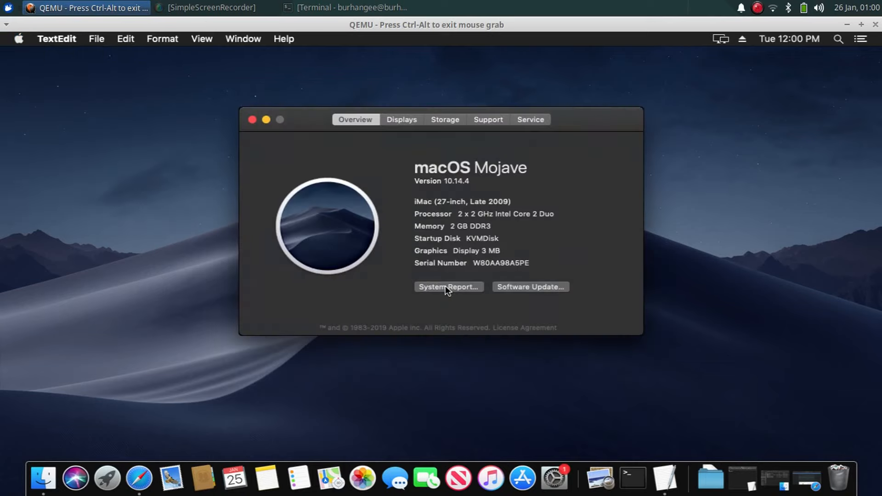
pyautogui.click(447, 286)
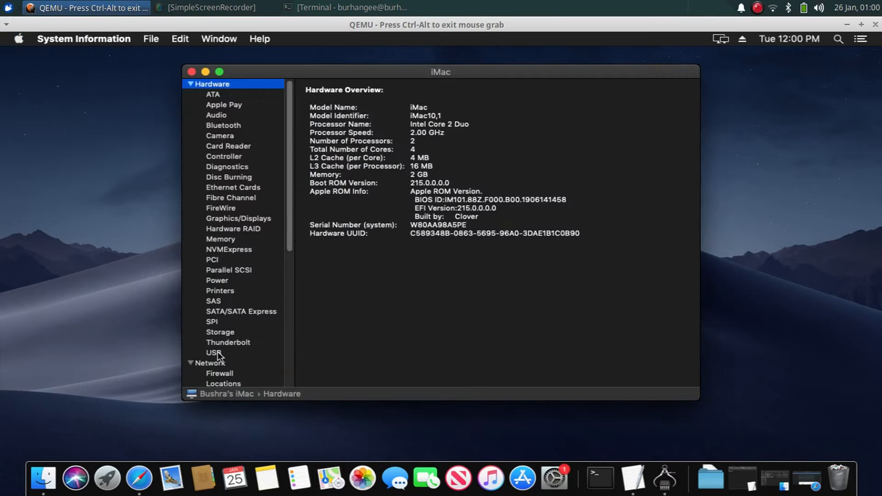
pyautogui.click(214, 353)
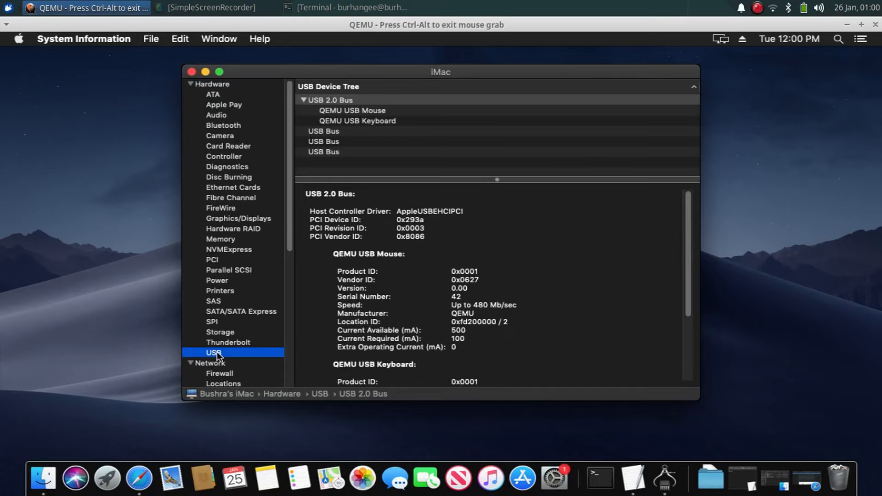
pyautogui.moveTo(354, 163)
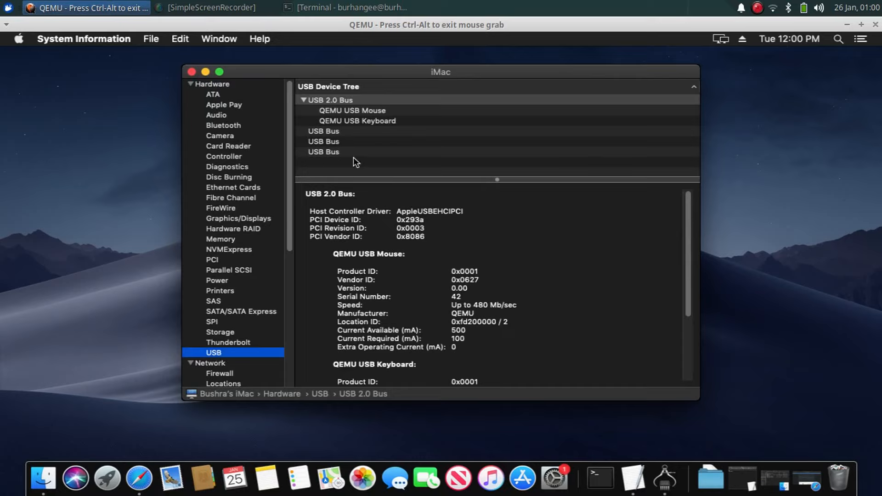
pyautogui.moveTo(342, 167)
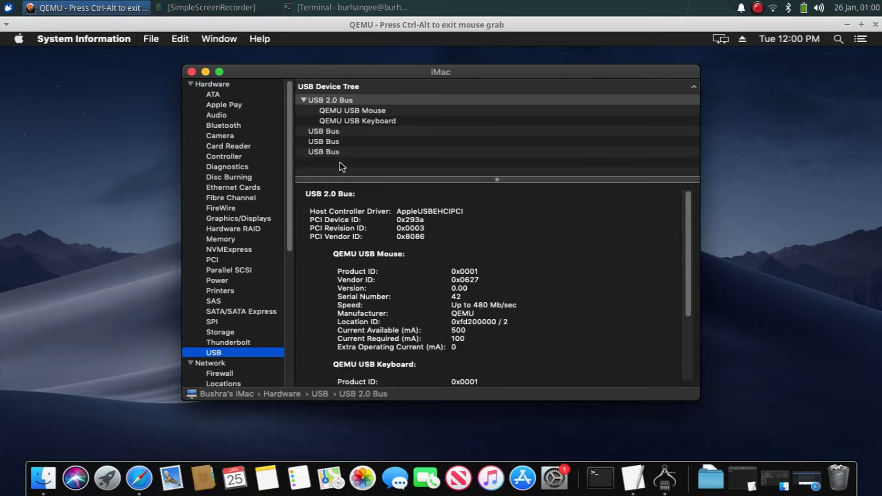
pyautogui.moveTo(347, 165)
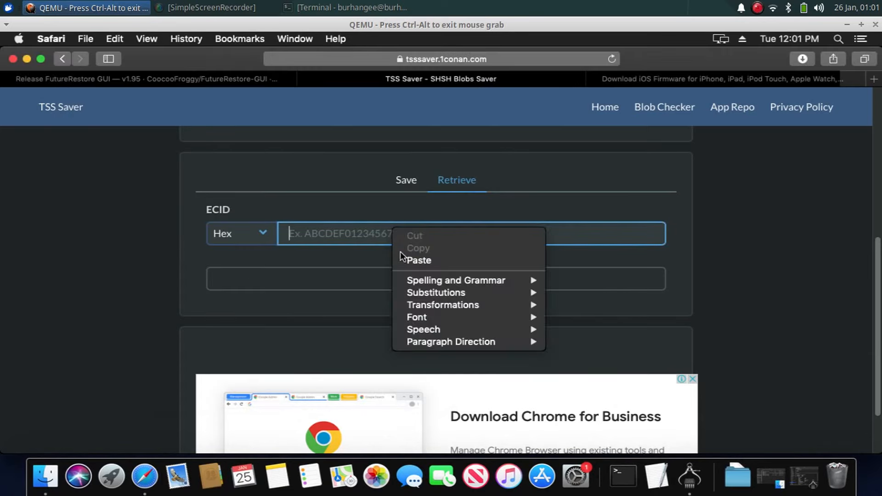
# - Submit the device ECID on TSS Saver's Retrieve tab and follow the stored blobs link
pyautogui.click(418, 260)
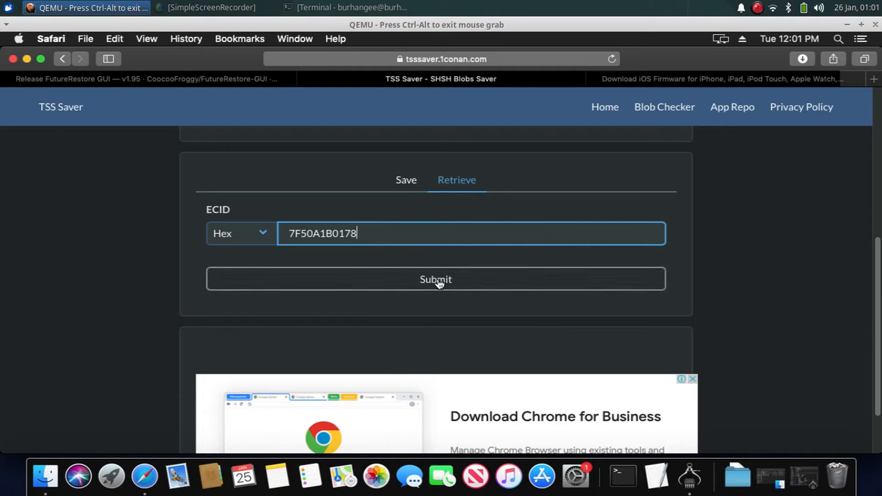
pyautogui.click(435, 279)
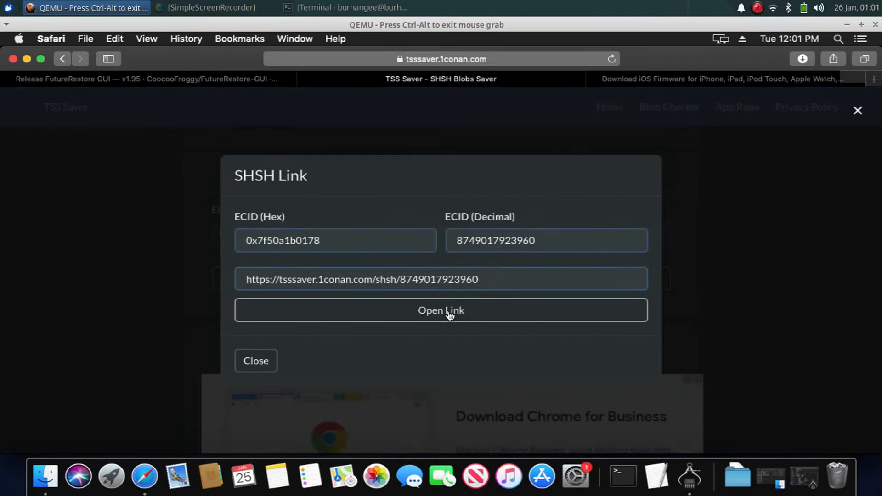
pyautogui.click(440, 310)
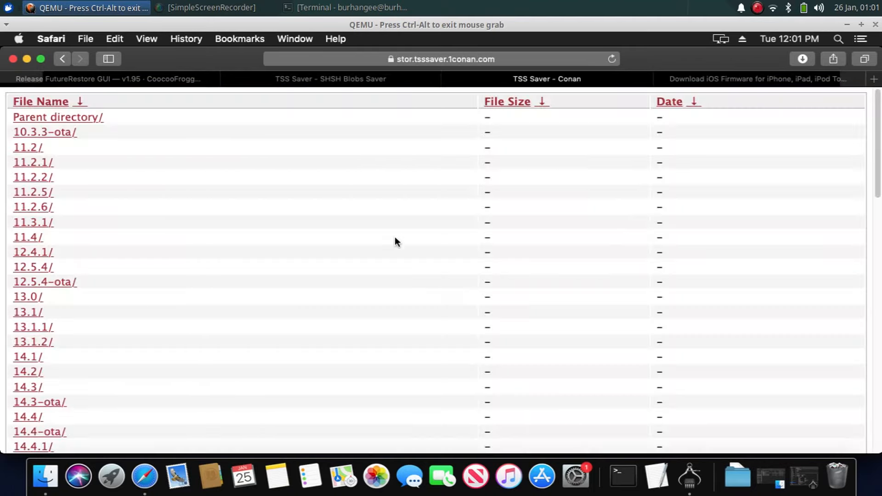
pyautogui.moveTo(376, 237)
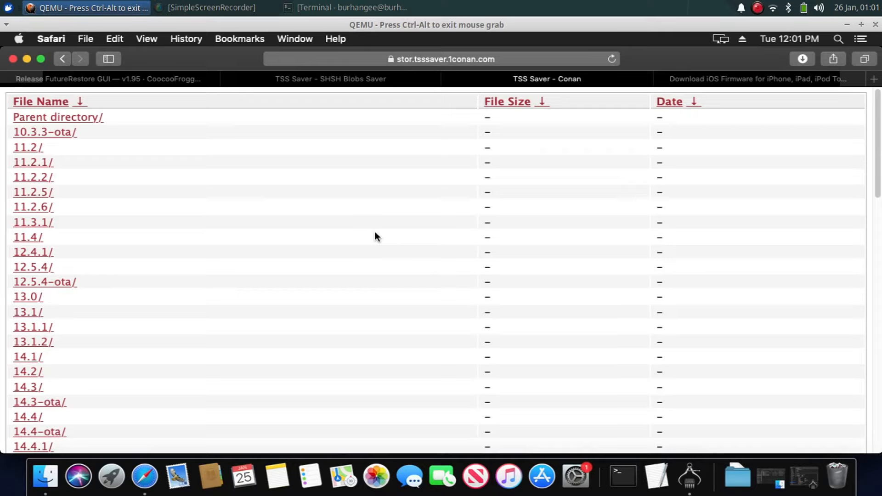
pyautogui.moveTo(321, 274)
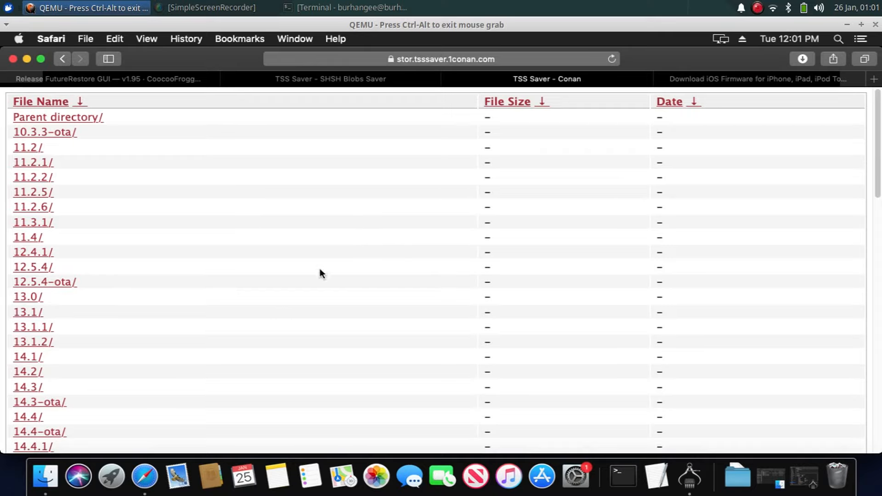
pyautogui.moveTo(171, 303)
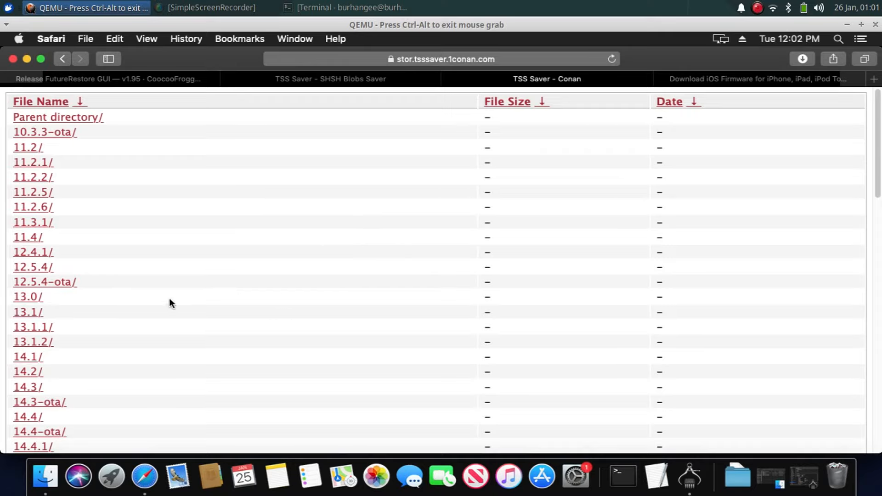
# - Enter the 14.8/ blobs folder in the listing, then head to ipsw.me
pyautogui.scroll(-3)
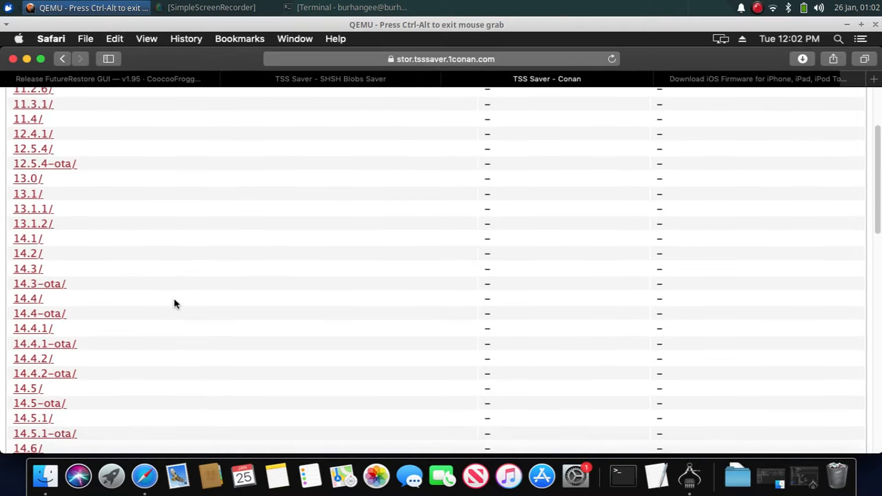
pyautogui.scroll(-3)
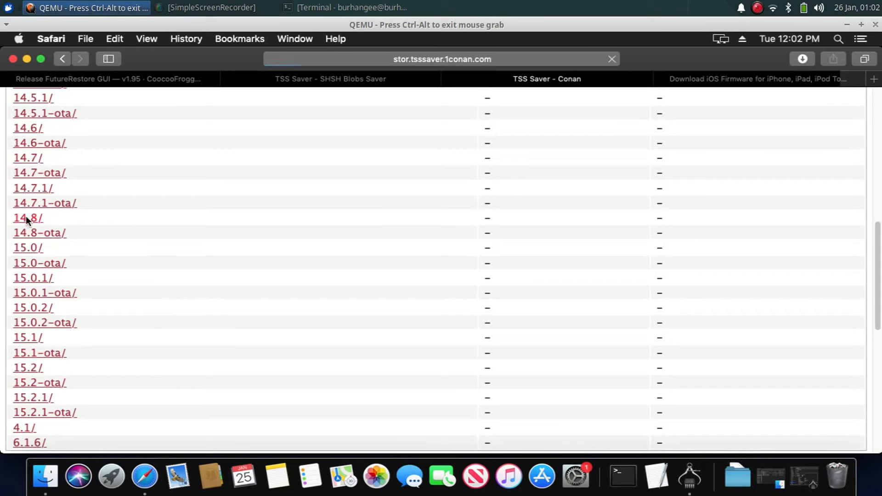
pyautogui.click(26, 218)
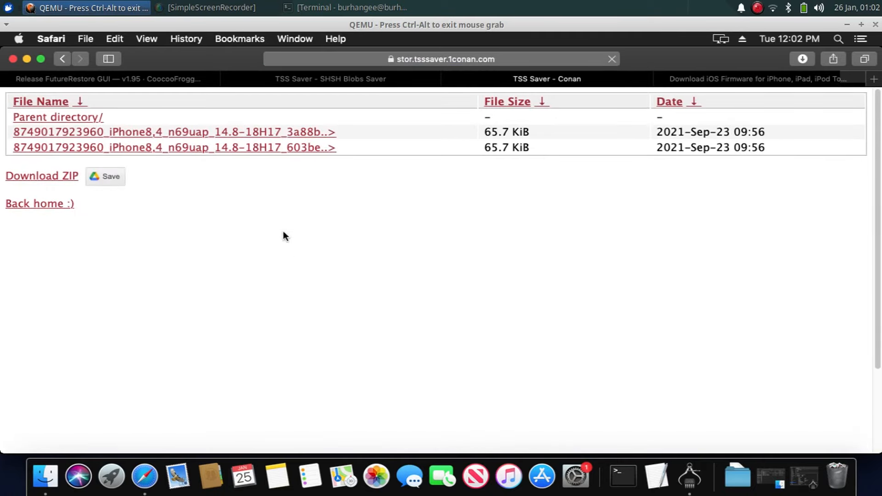
pyautogui.moveTo(254, 132)
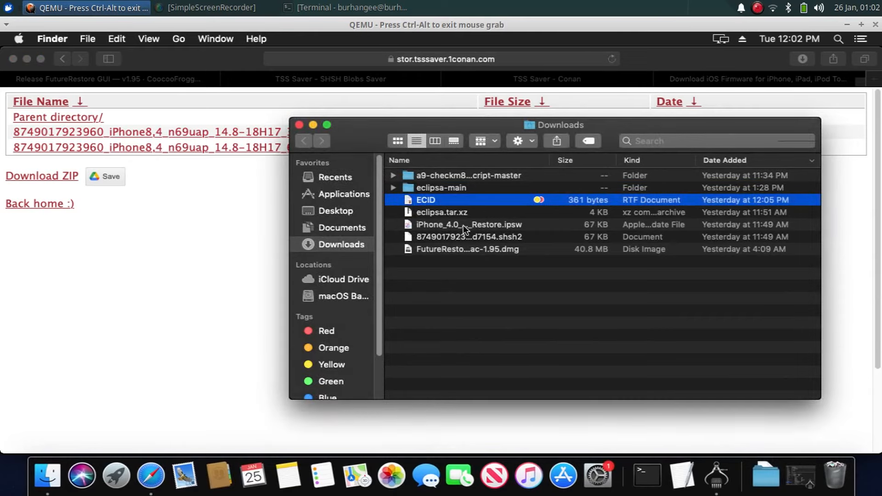
pyautogui.click(470, 236)
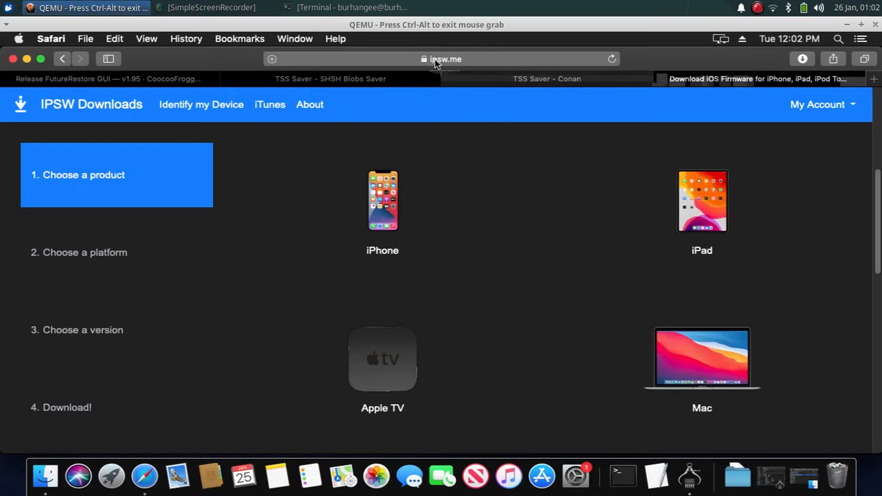
pyautogui.moveTo(449, 291)
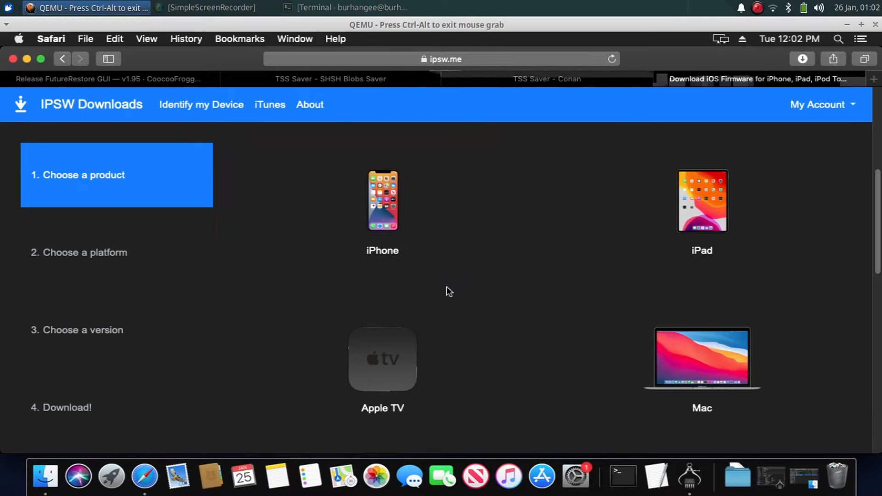
pyautogui.moveTo(382, 202)
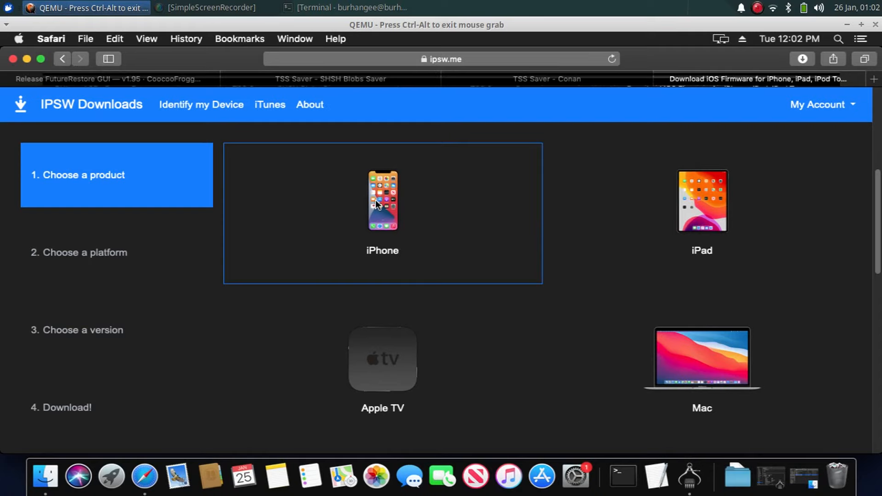
# - Choose iPhone, then iPhone SE, and bring up the unsigned iOS 14.8 (18H17) firmware page
pyautogui.click(382, 202)
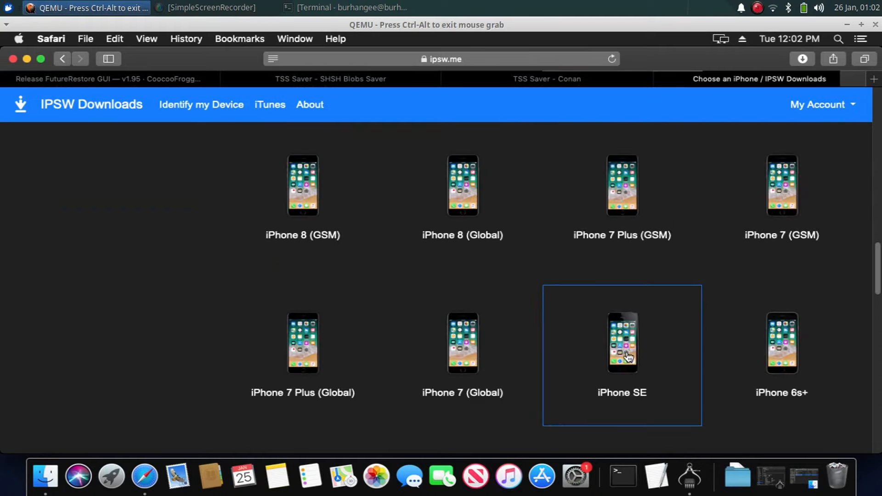
pyautogui.moveTo(626, 362)
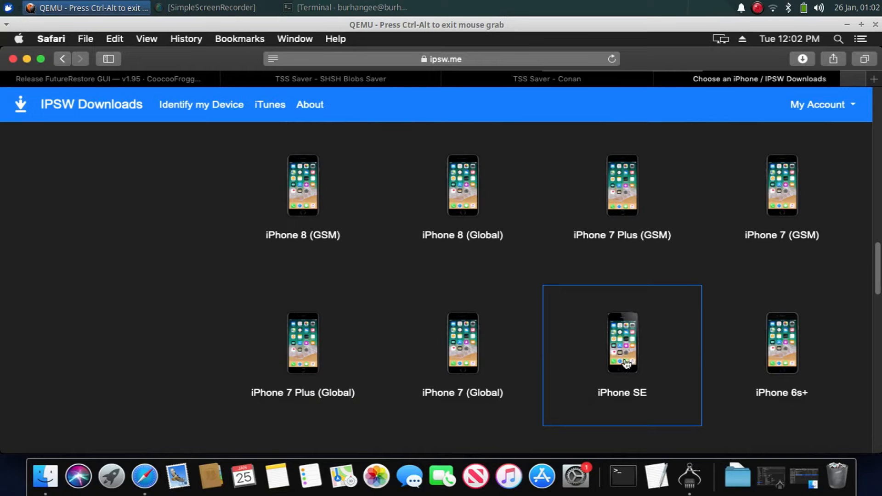
pyautogui.click(622, 342)
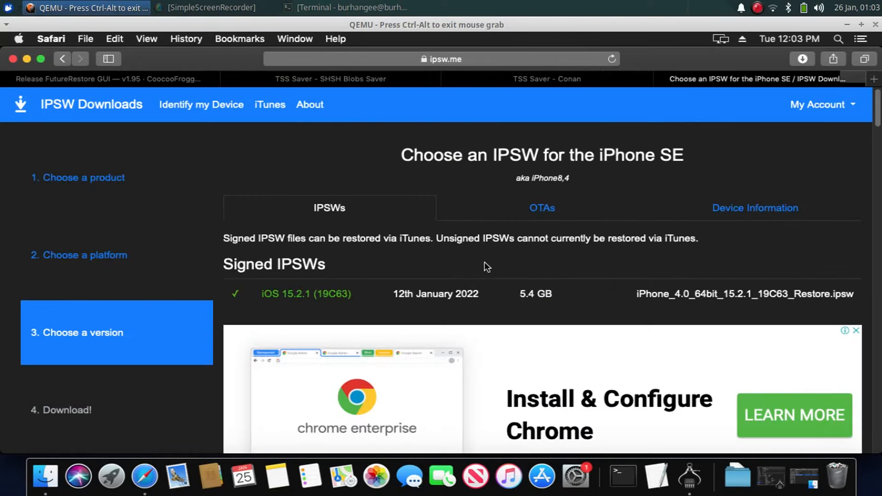
pyautogui.scroll(-3)
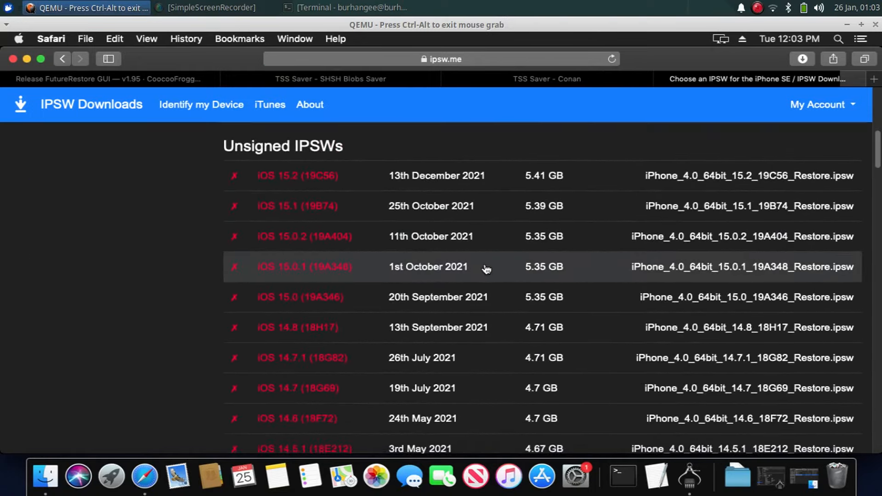
pyautogui.scroll(-3)
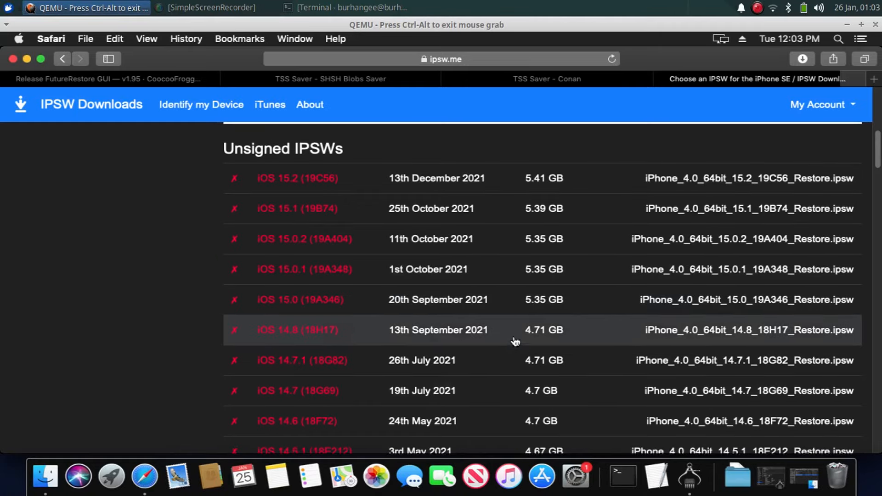
pyautogui.moveTo(504, 244)
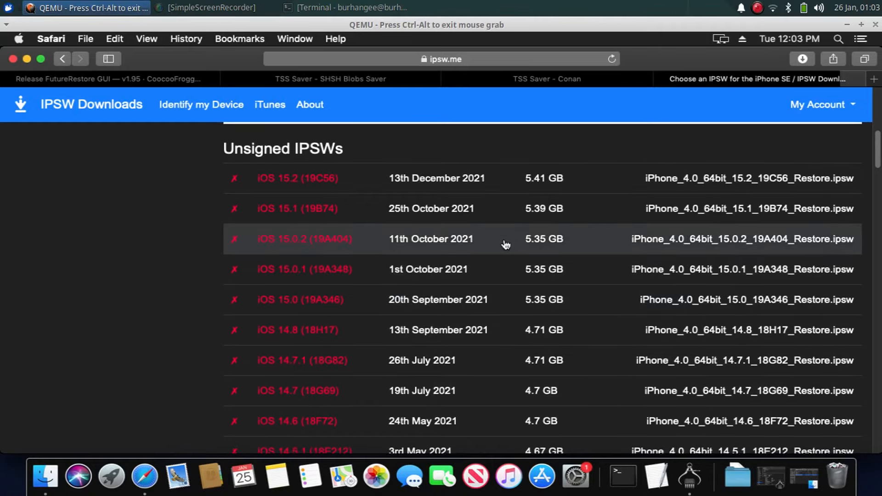
pyautogui.moveTo(272, 330)
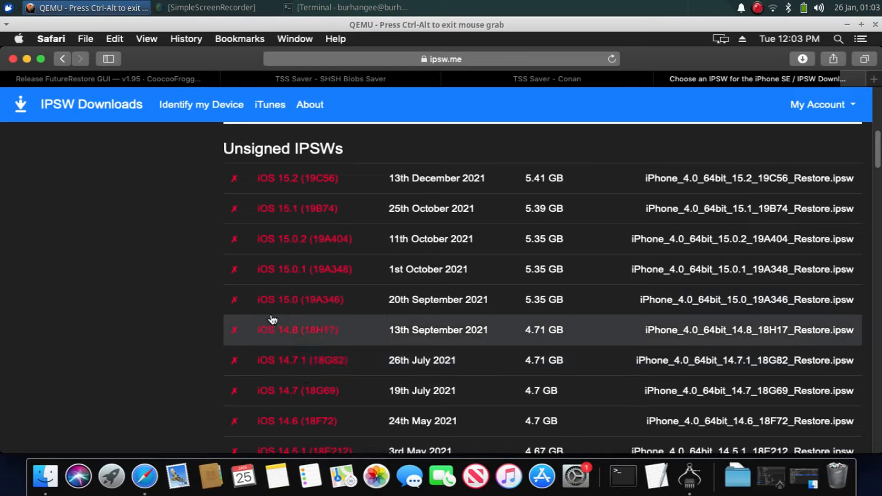
pyautogui.moveTo(288, 342)
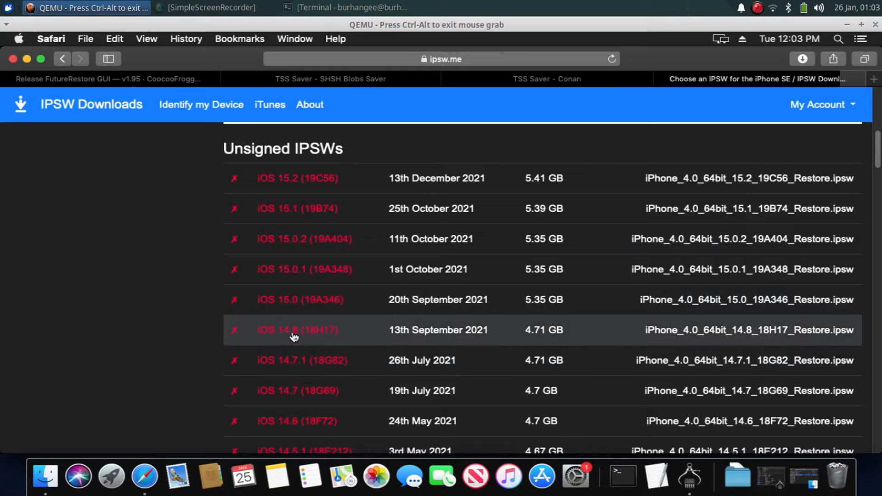
pyautogui.click(297, 330)
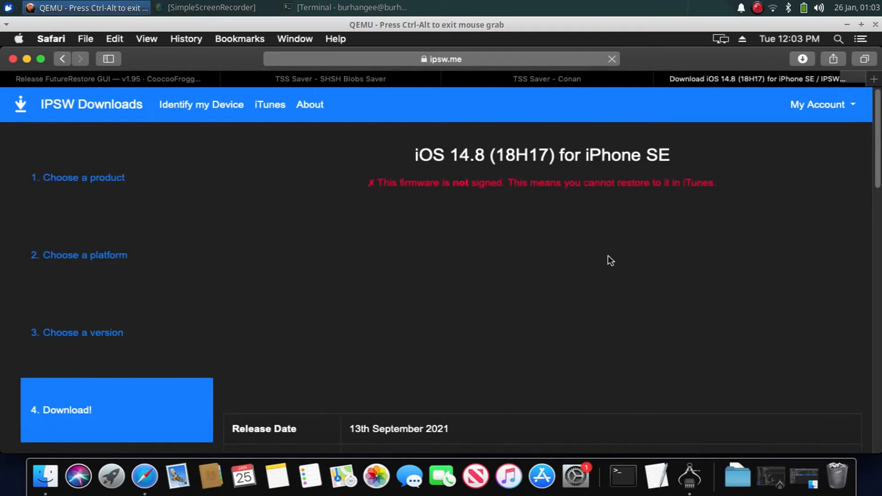
pyautogui.scroll(-3)
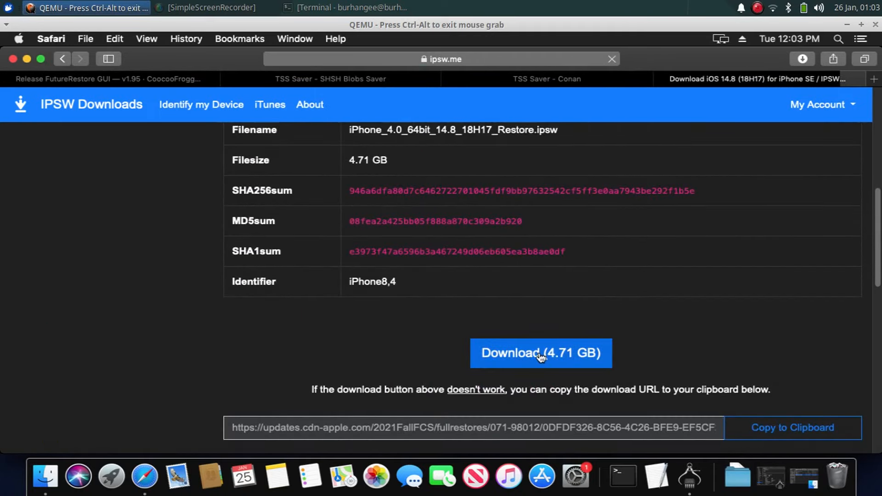
# - Start the iOS 14.8 IPSW download, then select the FutureRestore GUI .dmg in Downloads
pyautogui.click(539, 353)
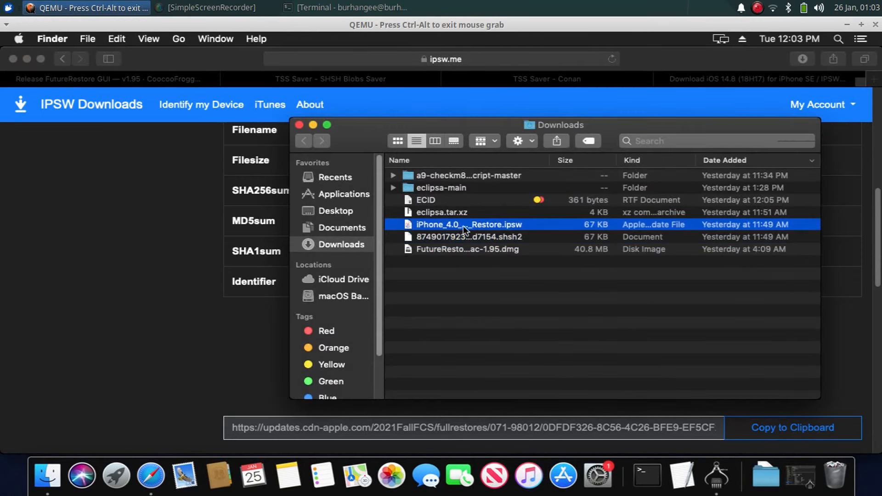
pyautogui.moveTo(471, 231)
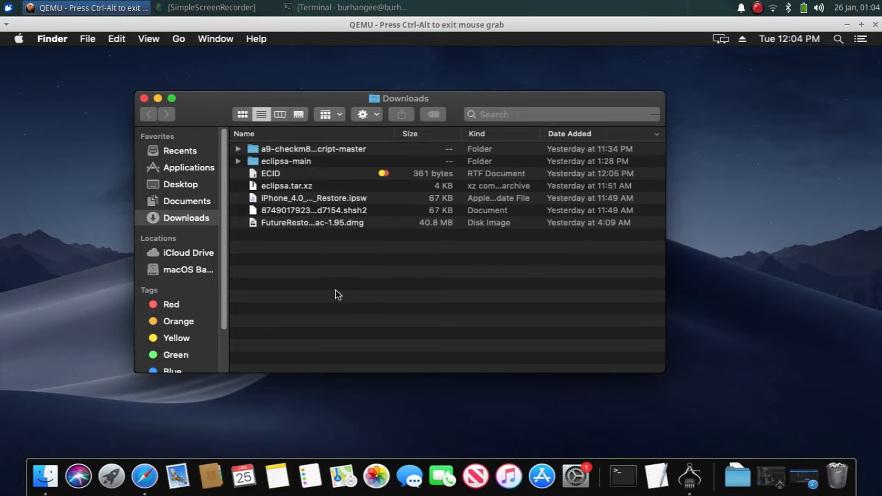
pyautogui.moveTo(287, 233)
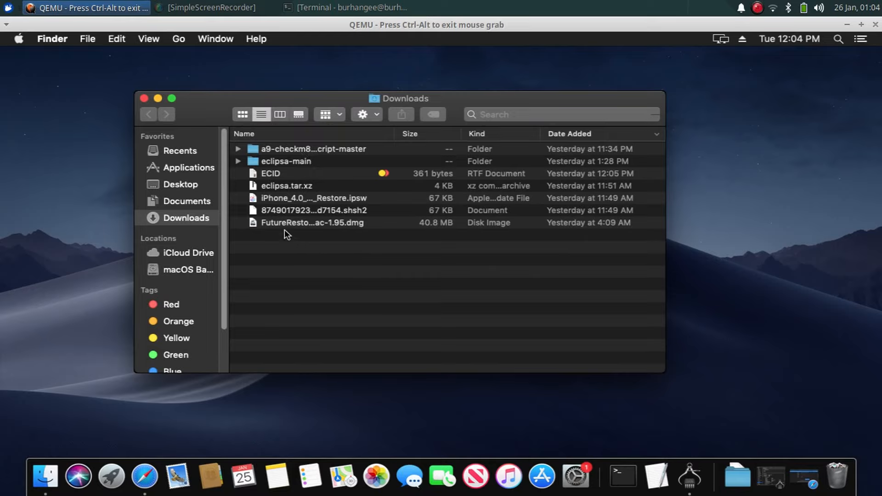
pyautogui.click(312, 222)
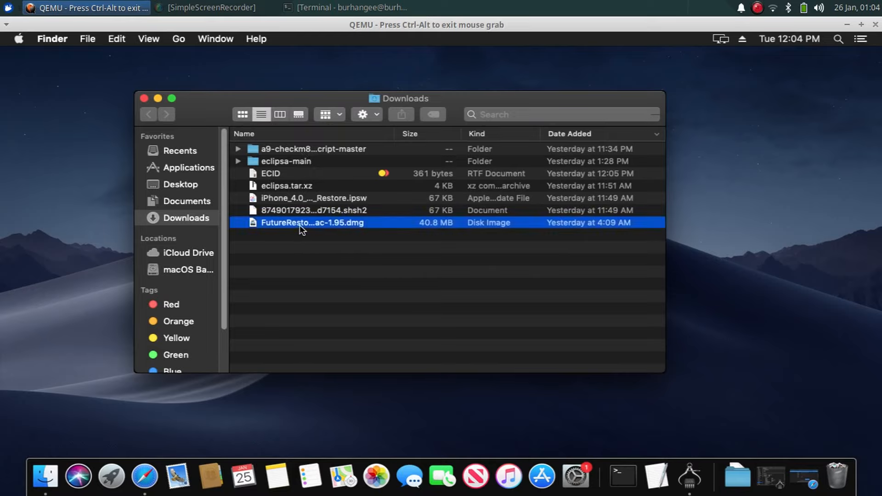
# - Mount the FutureRestore GUI .dmg and launch the app from Applications, hitting the Gatekeeper warning
pyautogui.doubleClick(312, 222)
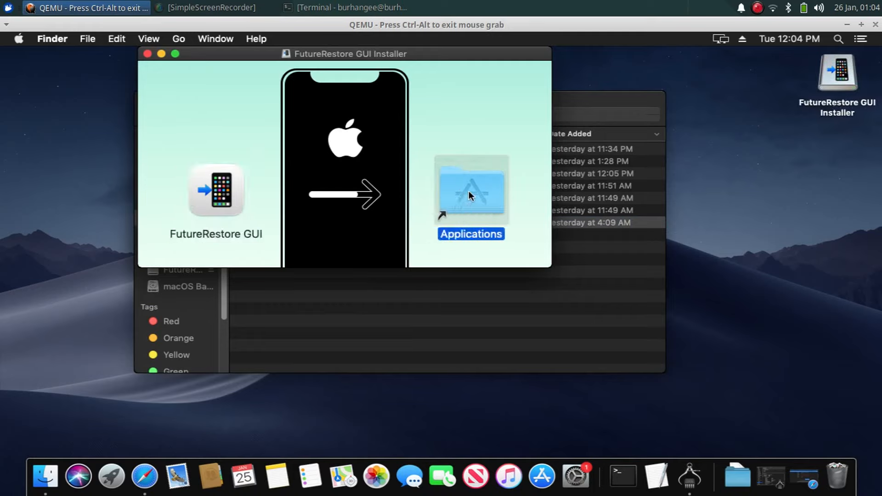
pyautogui.doubleClick(471, 191)
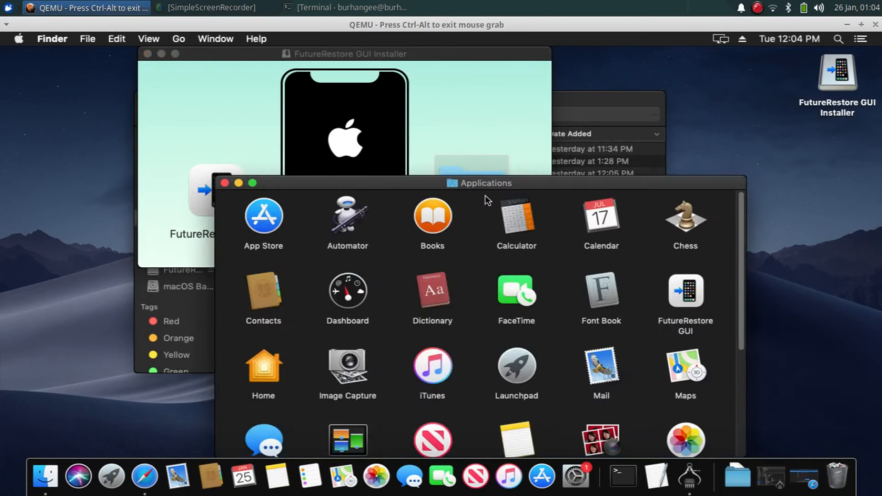
pyautogui.moveTo(690, 294)
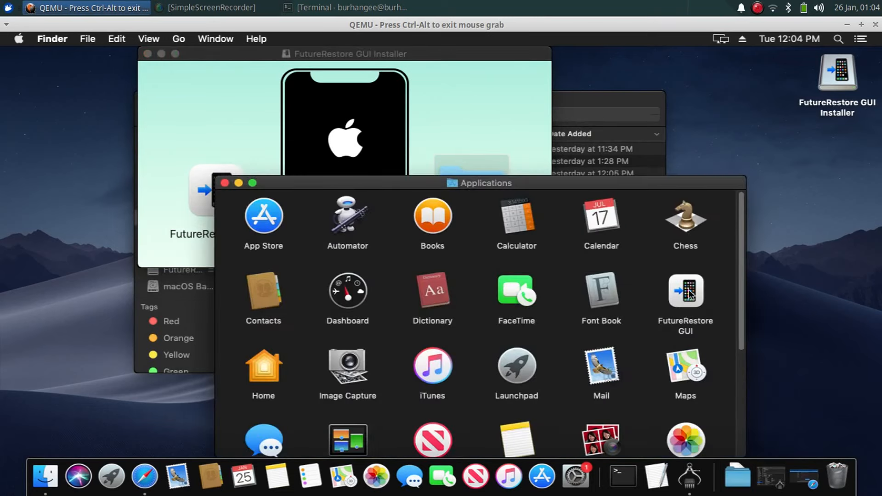
pyautogui.click(685, 293)
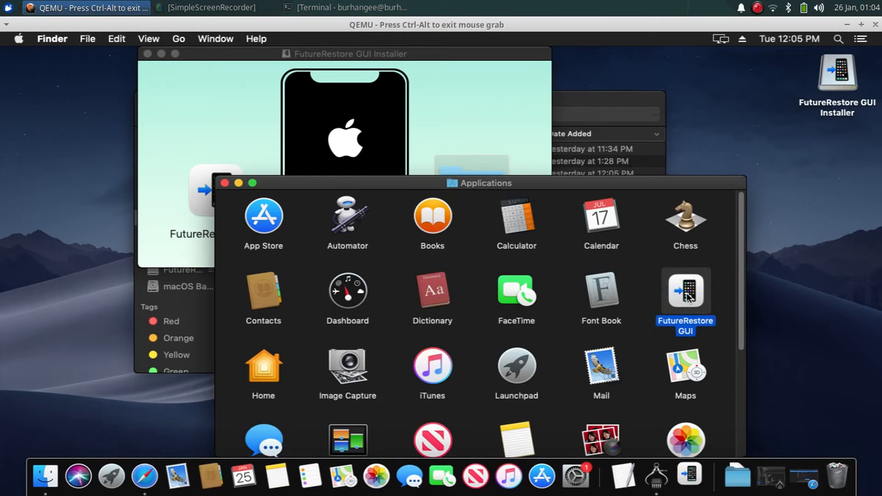
pyautogui.doubleClick(684, 295)
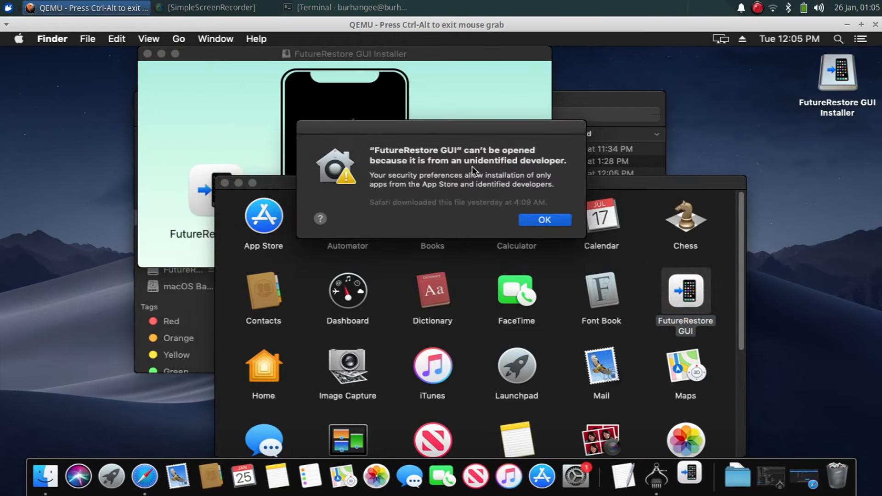
# - Dismiss the warning and use Security & Privacy's Open Anyway for FutureRestore GUI
pyautogui.click(543, 219)
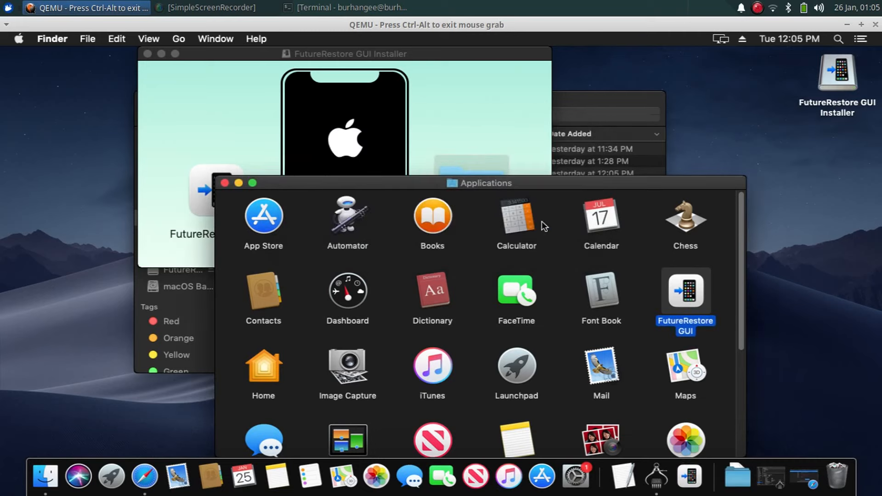
pyautogui.scroll(-3)
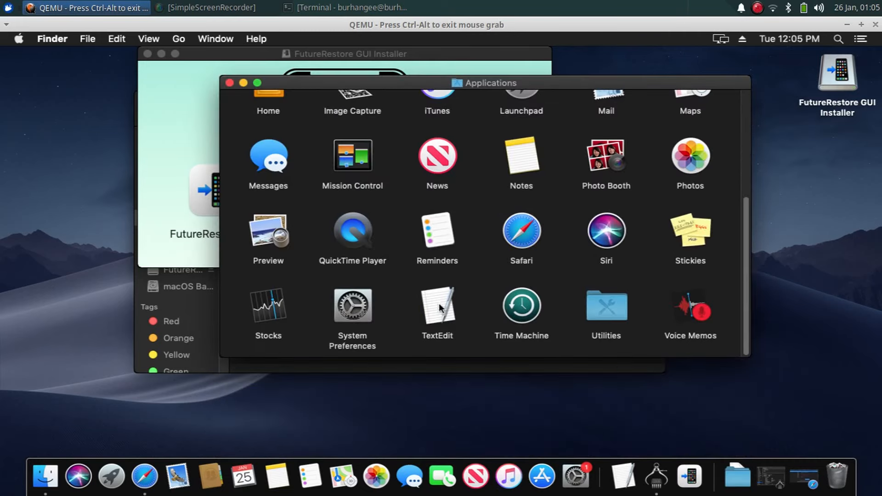
pyautogui.click(352, 305)
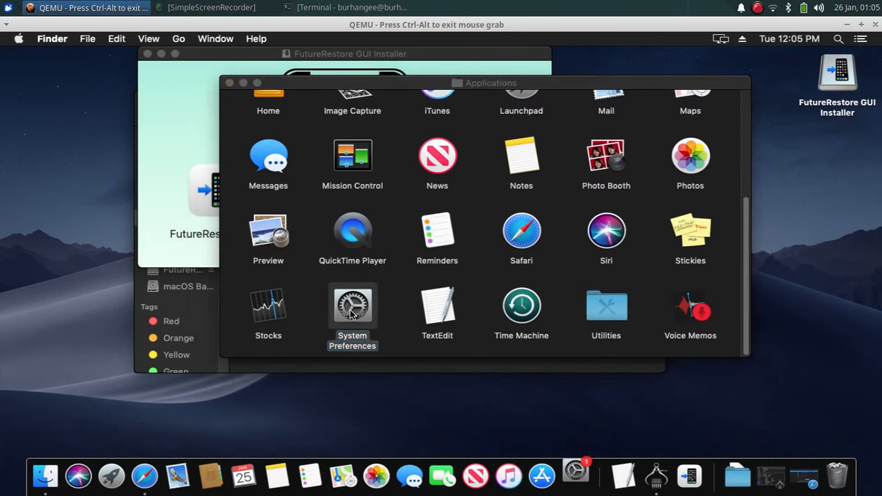
pyautogui.doubleClick(352, 305)
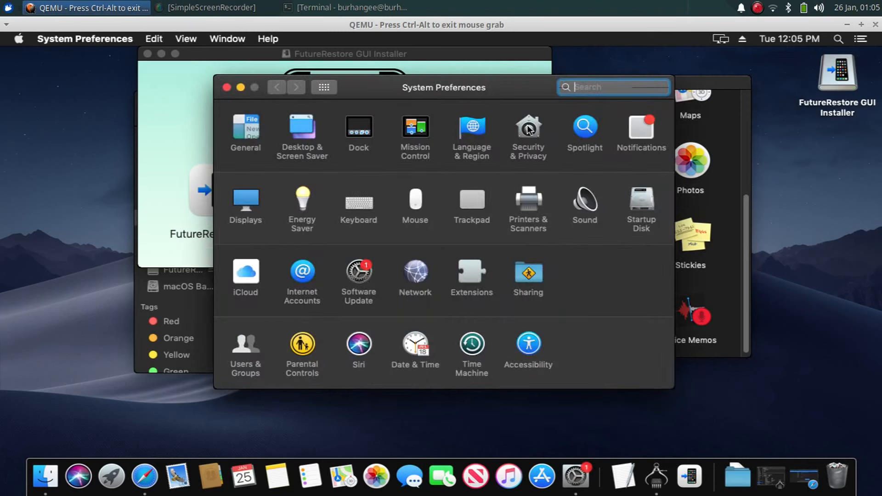
pyautogui.click(528, 129)
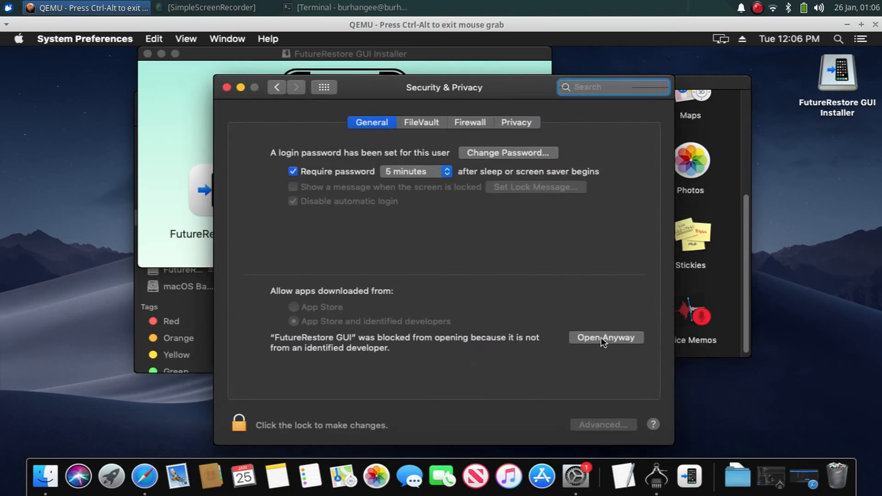
pyautogui.click(606, 337)
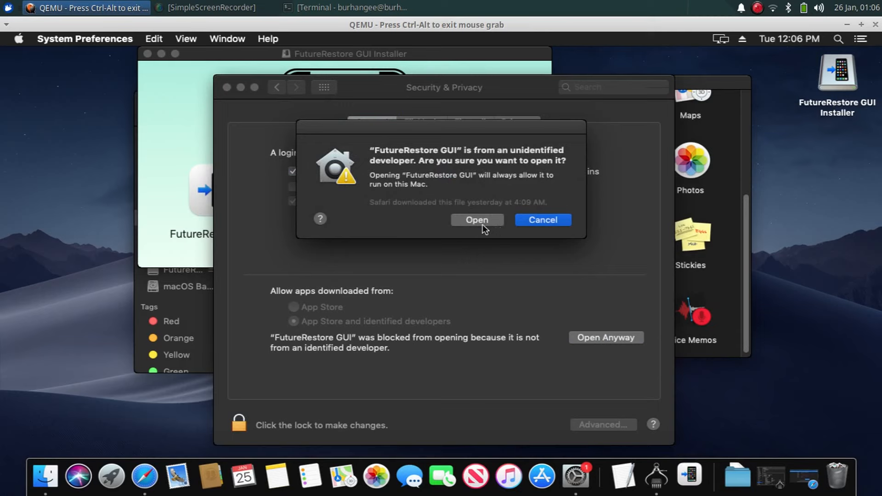
# - Confirm opening FutureRestore GUI, tick FutureRestore Beta in Settings and close them
pyautogui.click(476, 220)
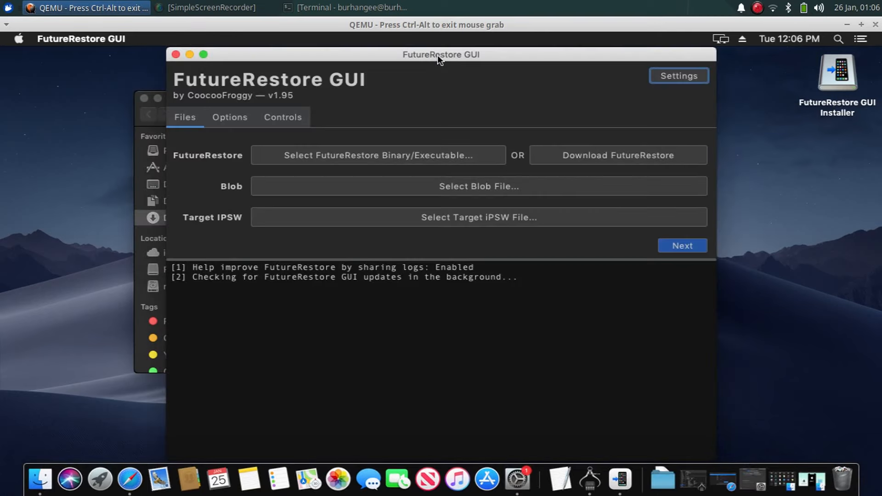
pyautogui.moveTo(460, 464)
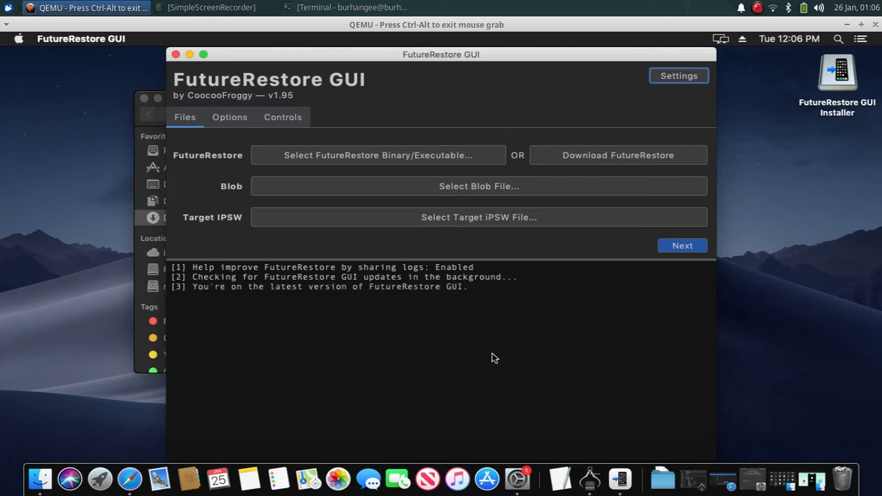
pyautogui.moveTo(714, 85)
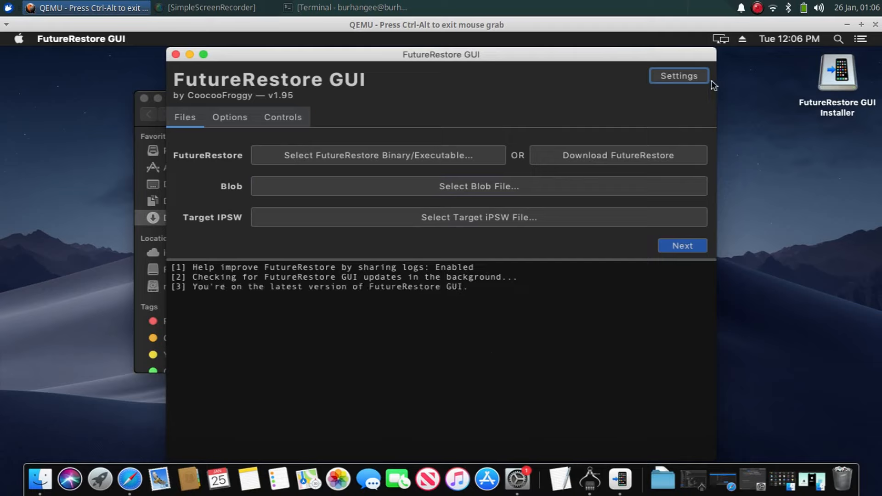
pyautogui.click(678, 75)
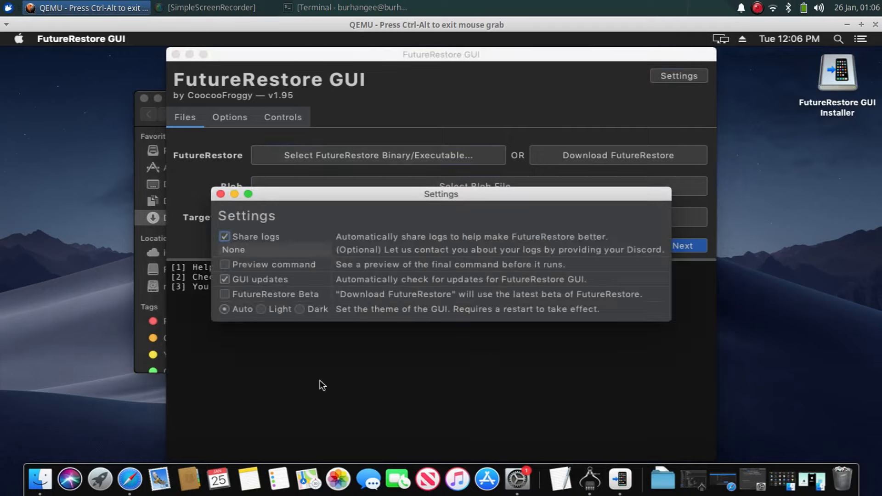
pyautogui.moveTo(266, 300)
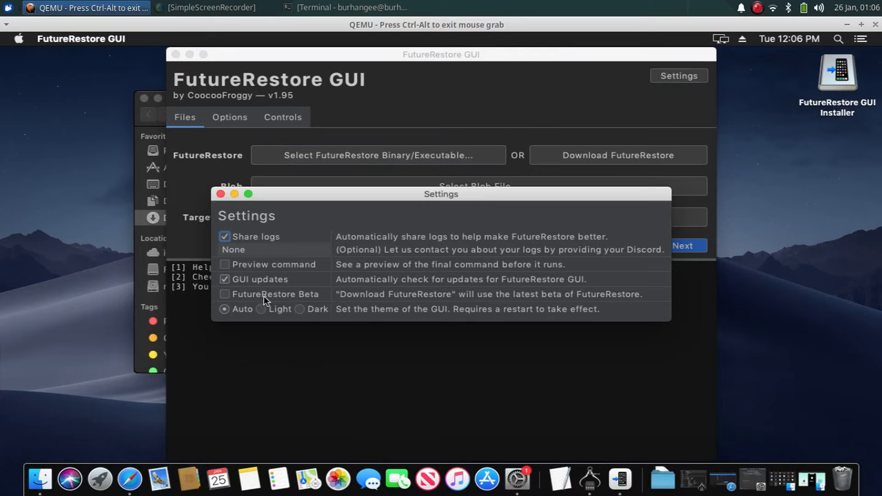
pyautogui.click(224, 294)
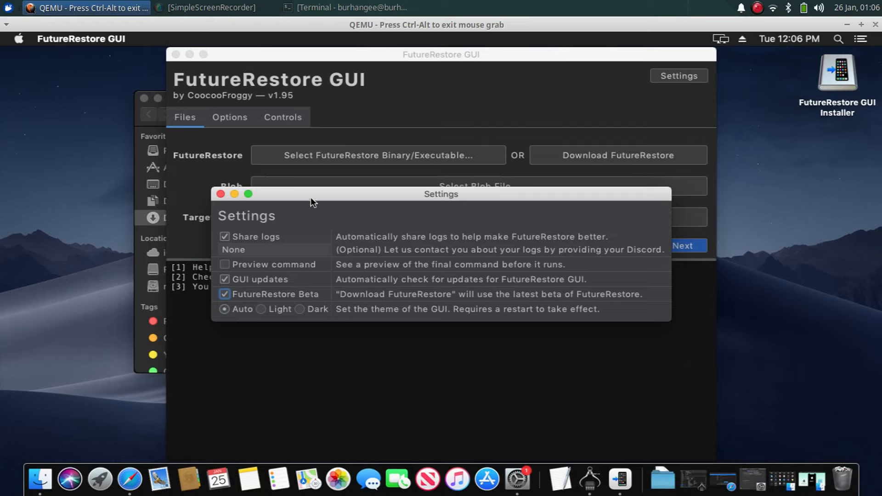
pyautogui.click(220, 194)
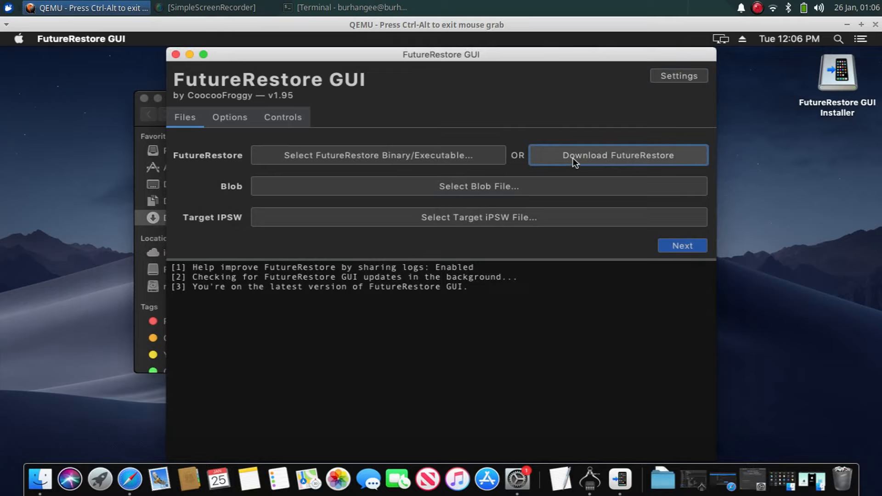
# - Download FutureRestore so futurerestore-x86_64-v2.0.0-test is set as the executable
pyautogui.click(618, 155)
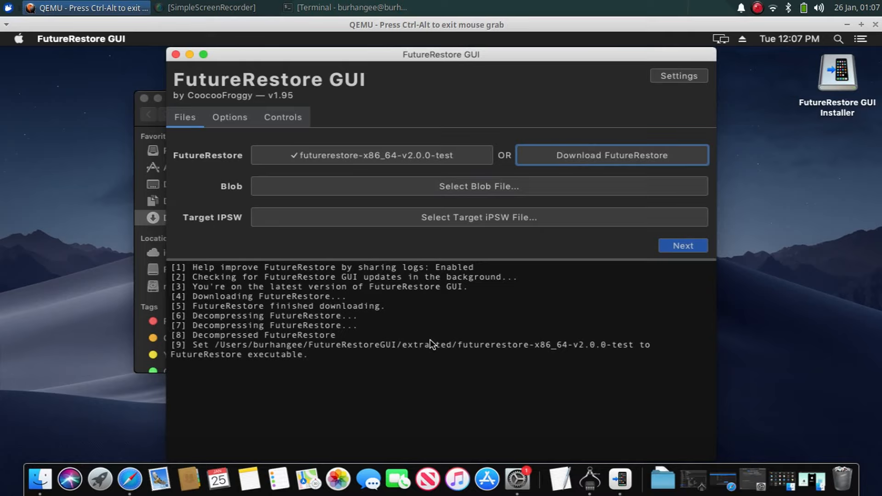
pyautogui.moveTo(377, 125)
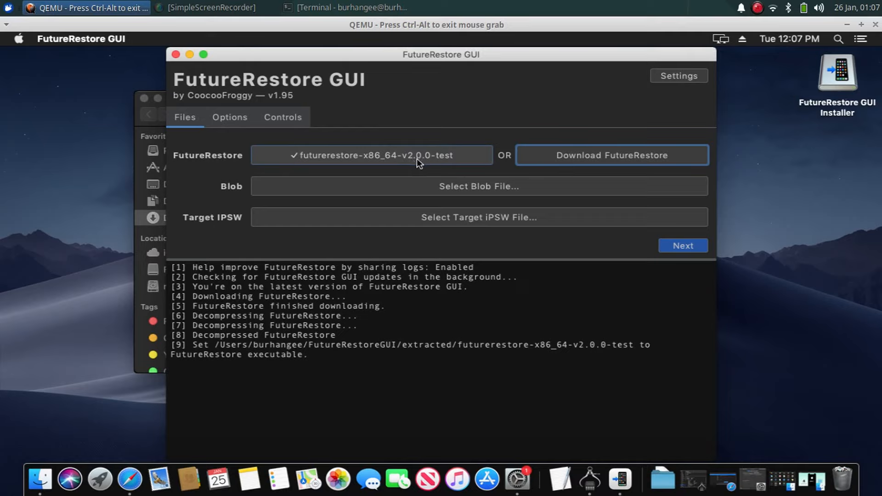
pyautogui.moveTo(416, 164)
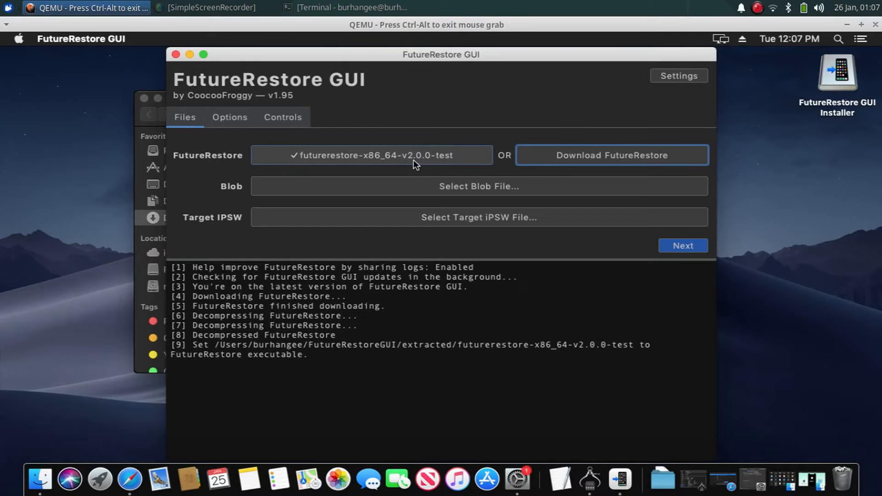
pyautogui.moveTo(408, 157)
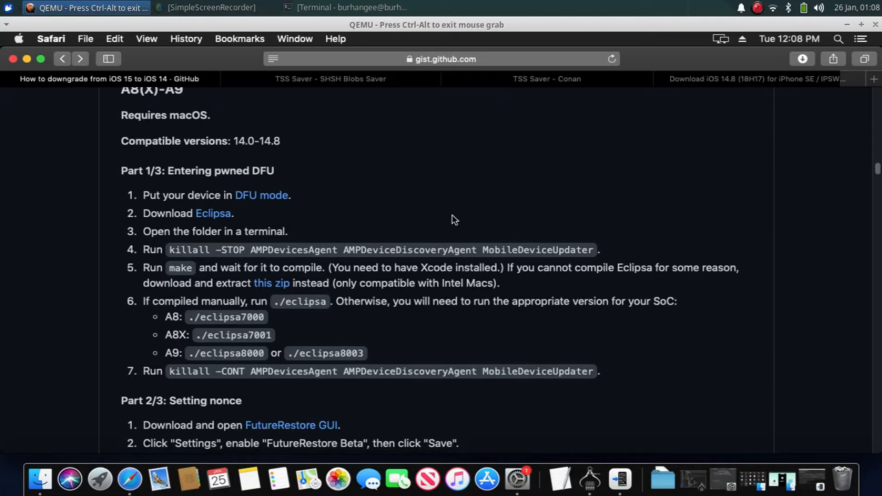
# - Download the precompiled Eclipsa zip linked in step 5 of the guide's Part 1/3
pyautogui.scroll(-3)
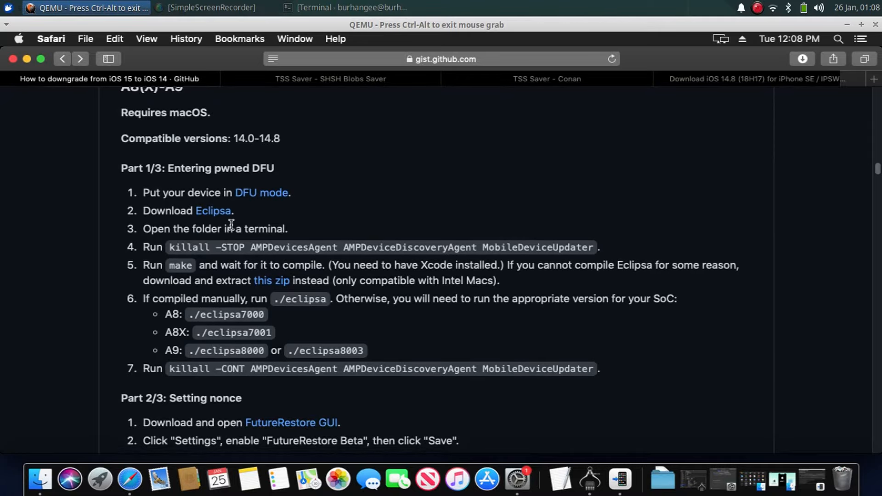
pyautogui.moveTo(430, 196)
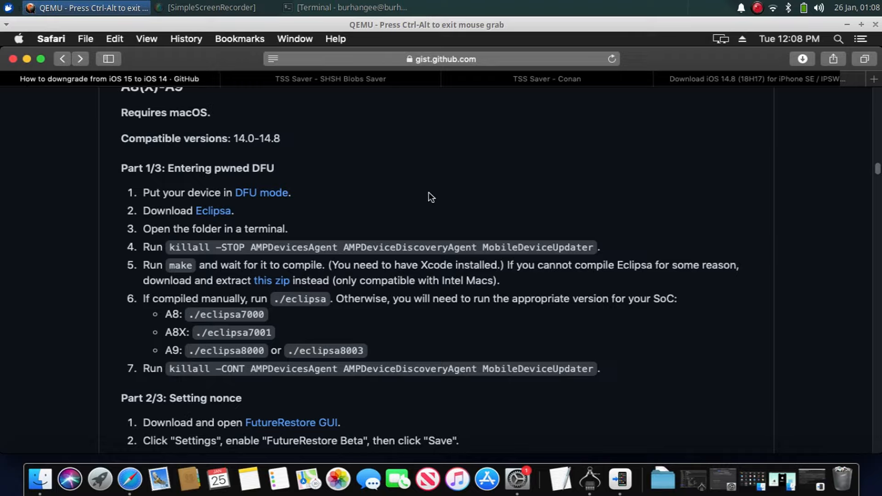
pyautogui.moveTo(455, 219)
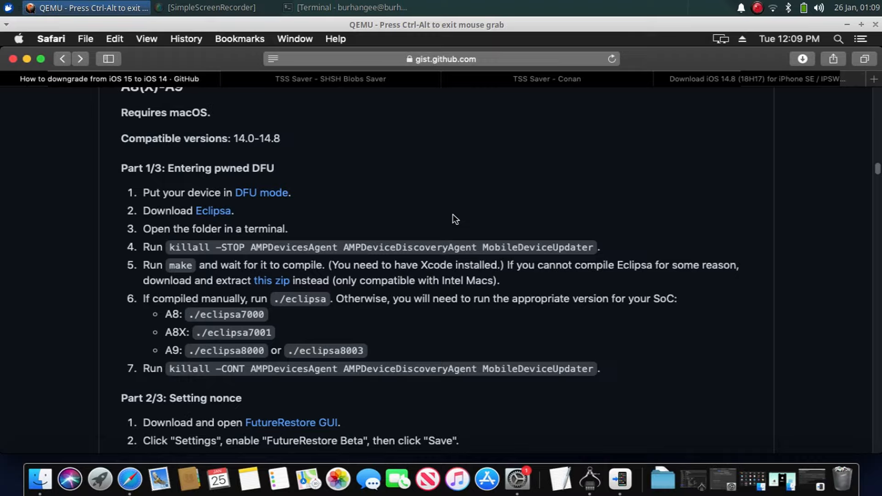
pyautogui.moveTo(402, 267)
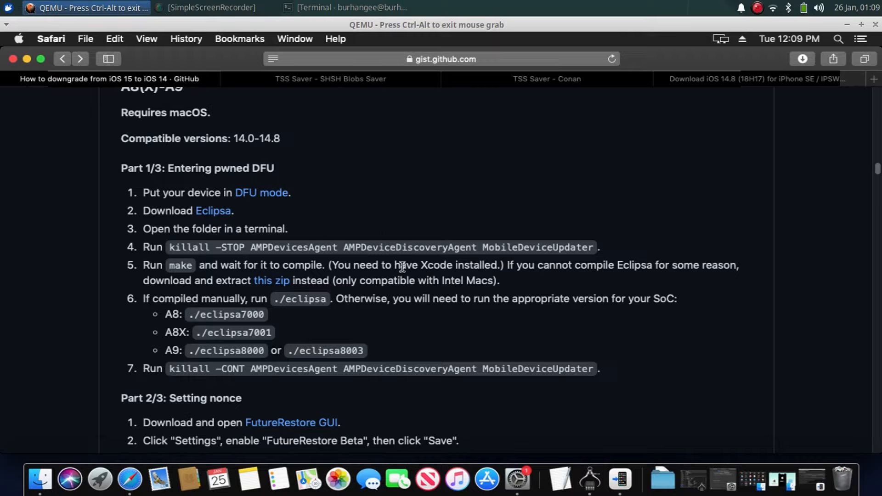
pyautogui.moveTo(218, 218)
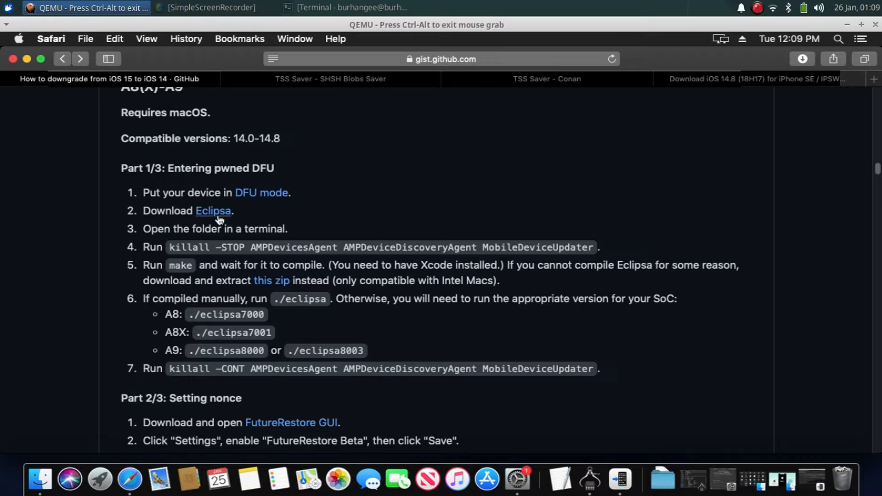
pyautogui.moveTo(433, 210)
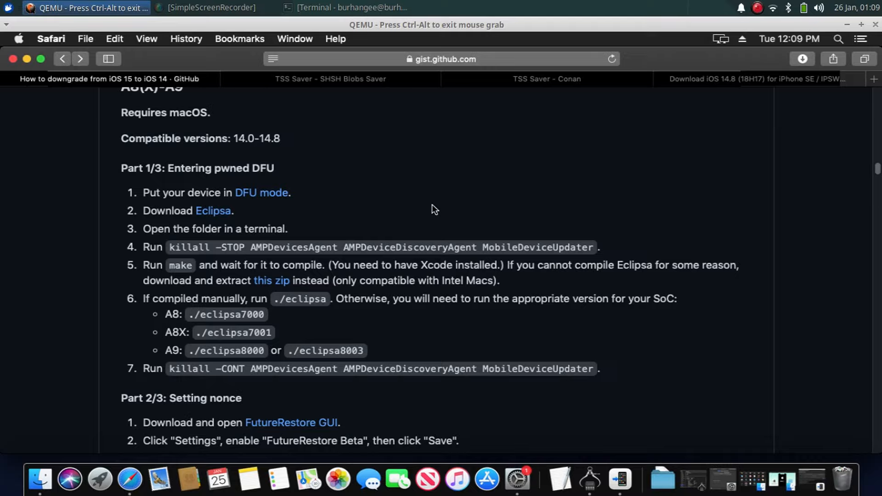
pyautogui.moveTo(272, 281)
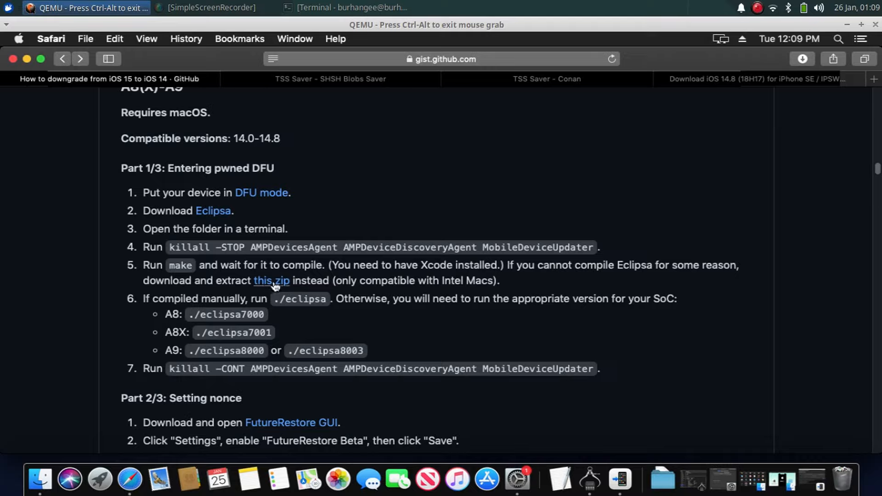
pyautogui.click(273, 280)
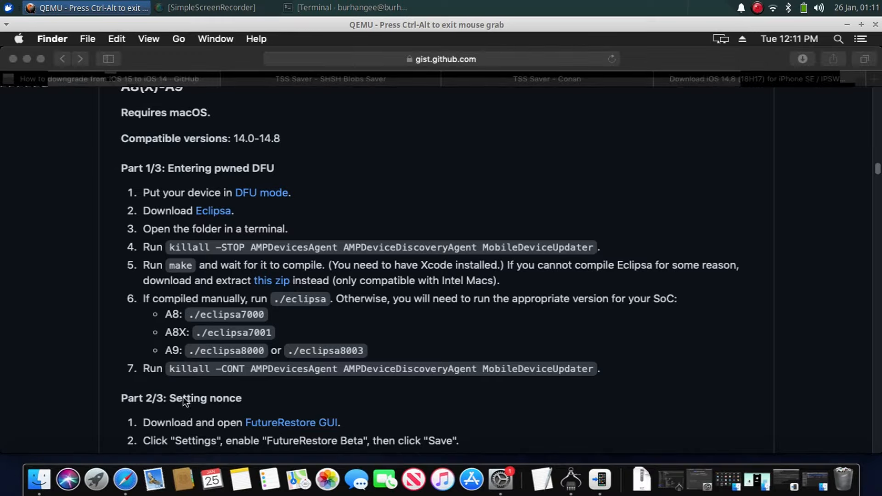
pyautogui.moveTo(97, 480)
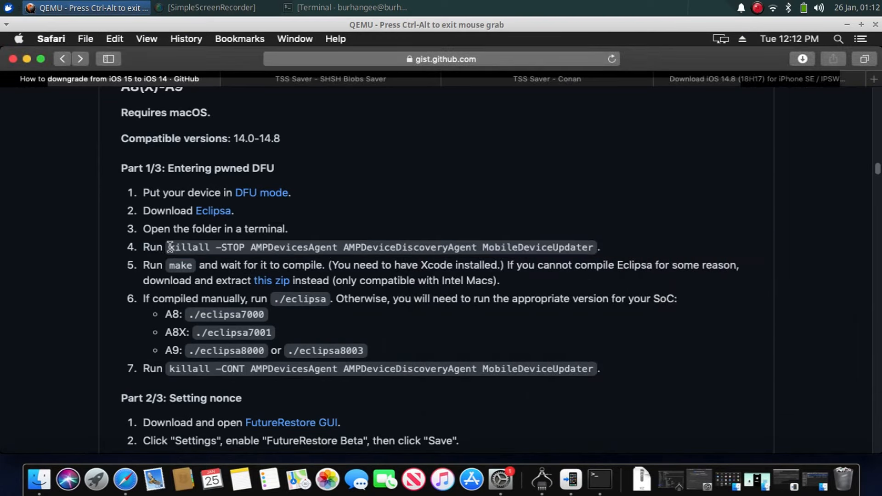
# - Copy the guide's killall -STOP command and paste it into Terminal to pause the AMP device processes
pyautogui.moveTo(169, 247); pyautogui.dragTo(594, 247)
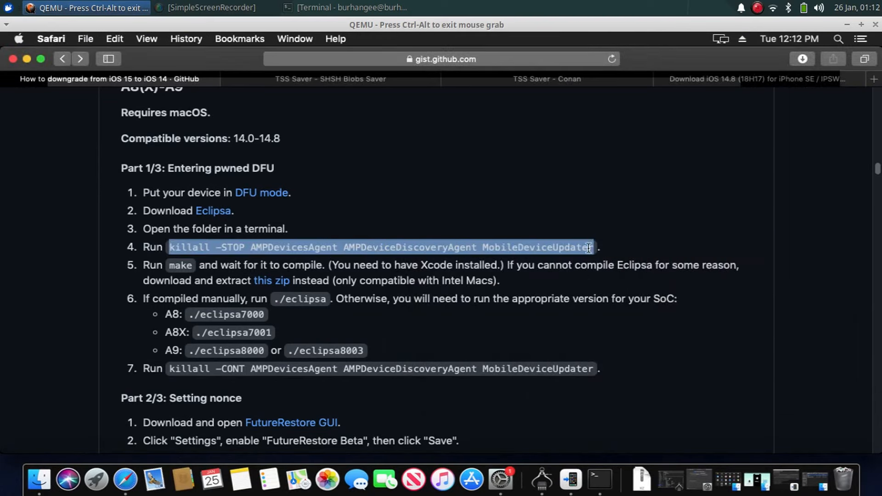
pyautogui.rightClick(588, 247)
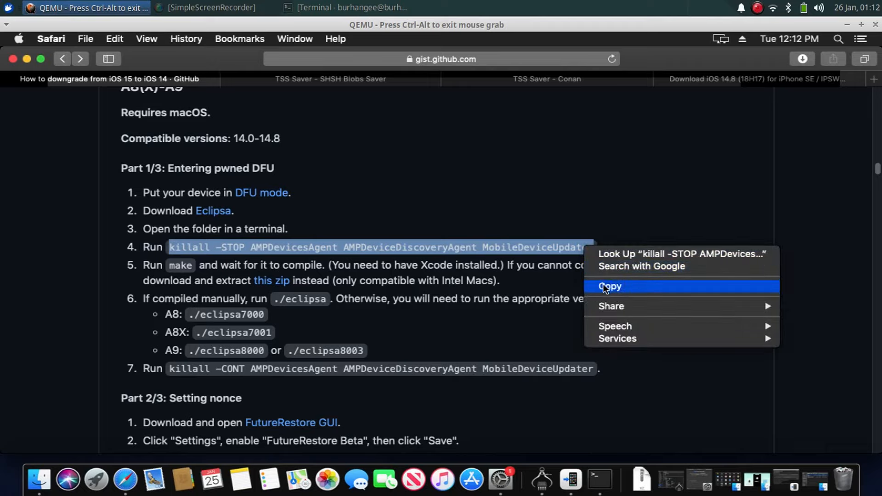
pyautogui.click(598, 480)
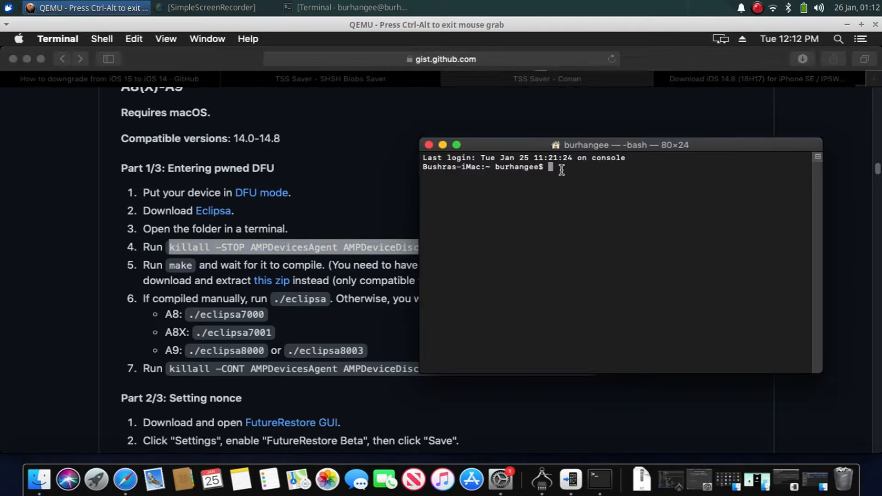
pyautogui.rightClick(559, 167)
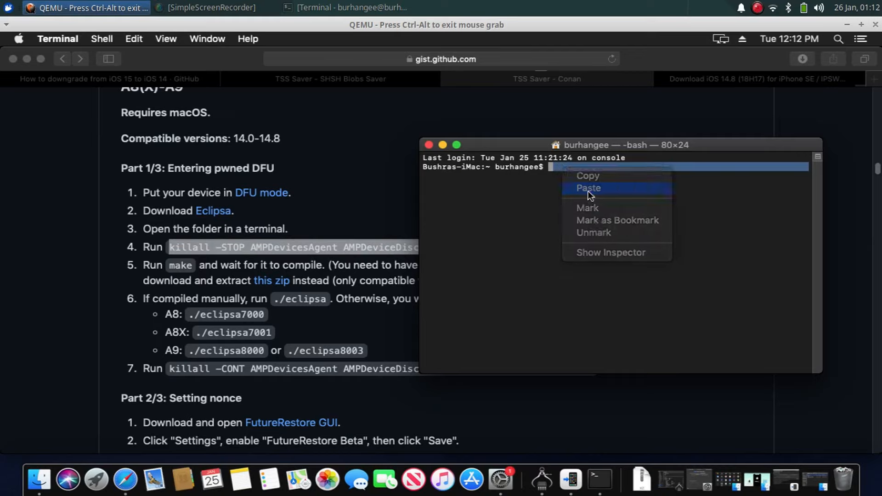
pyautogui.click(588, 187)
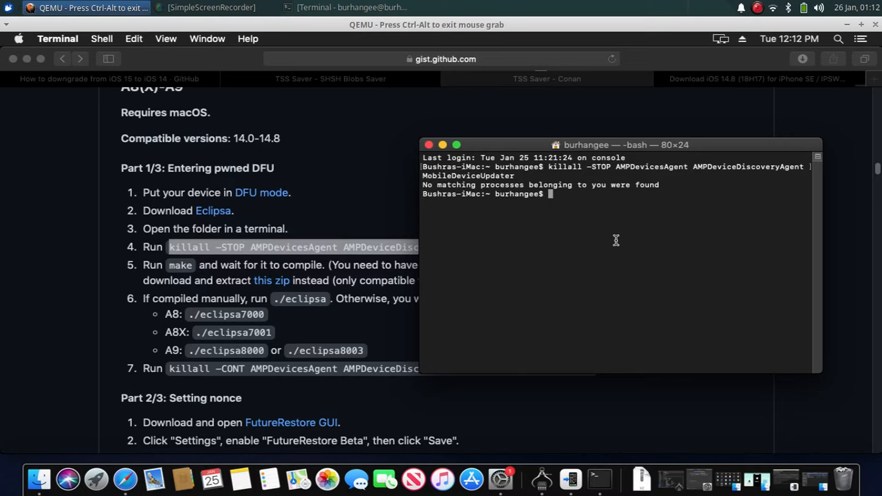
pyautogui.moveTo(635, 204)
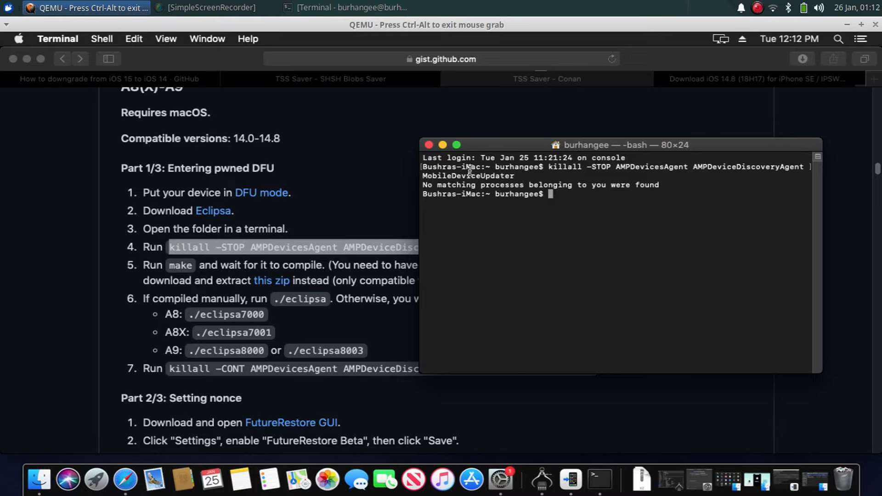
pyautogui.moveTo(653, 464)
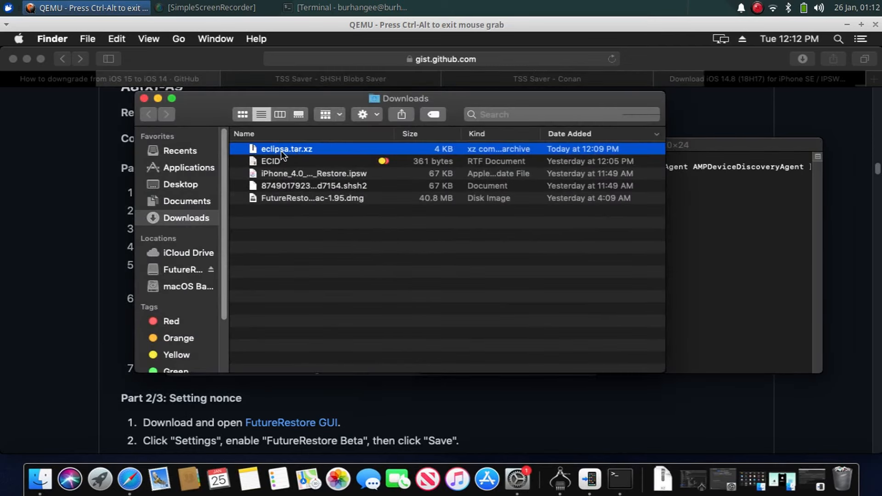
pyautogui.moveTo(350, 267)
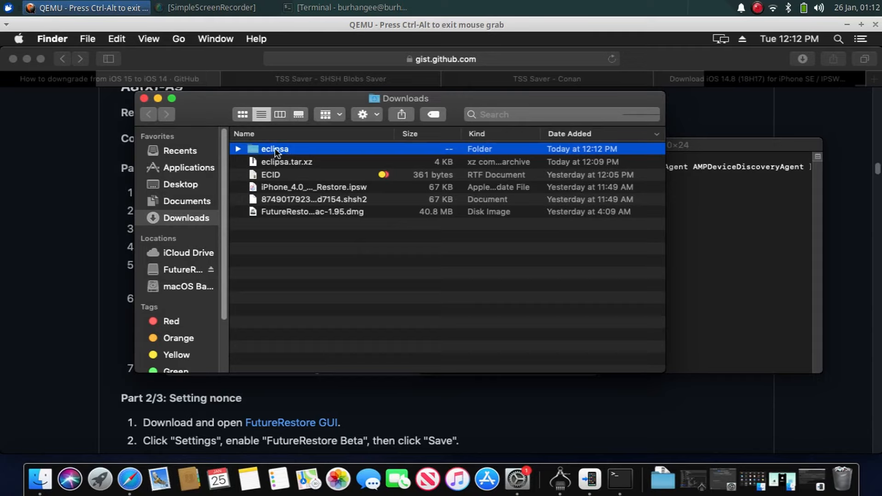
pyautogui.moveTo(728, 159)
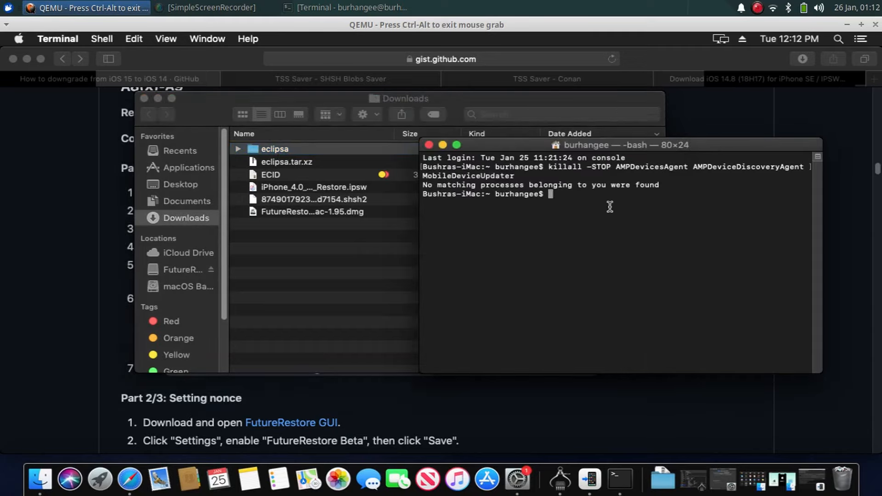
# - Change Terminal into the extracted eclipsa folder via cd and open that folder in Finder
pyautogui.write('cd')
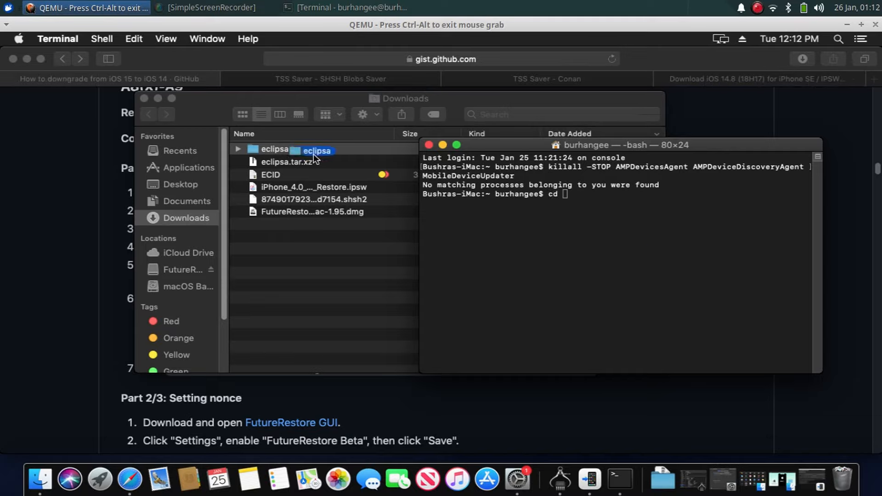
pyautogui.moveTo(315, 150); pyautogui.dragTo(616, 216)
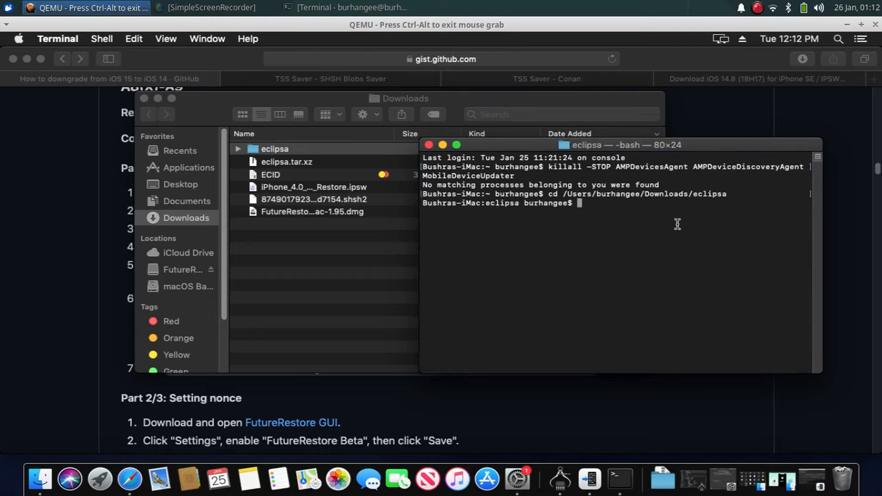
pyautogui.click(275, 149)
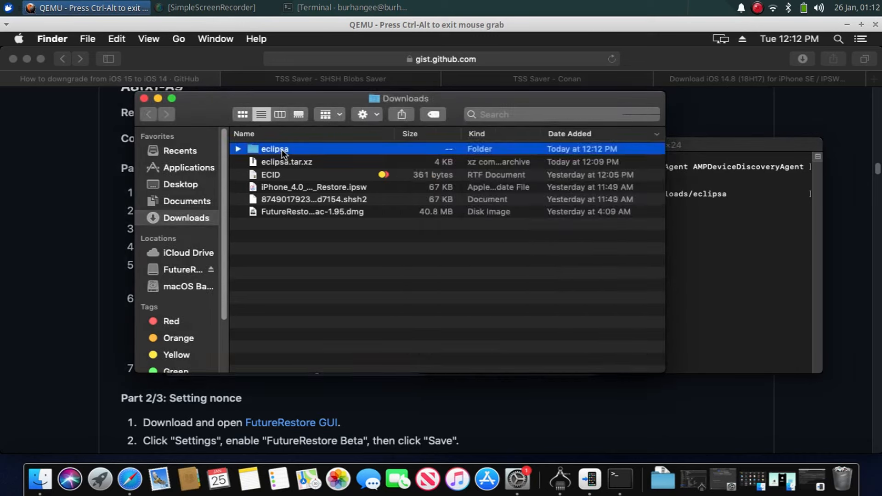
pyautogui.doubleClick(274, 149)
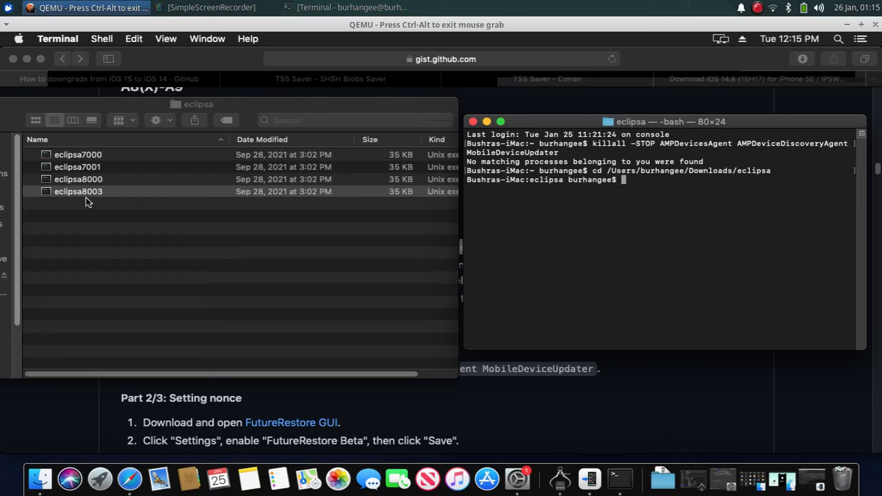
pyautogui.click(78, 179)
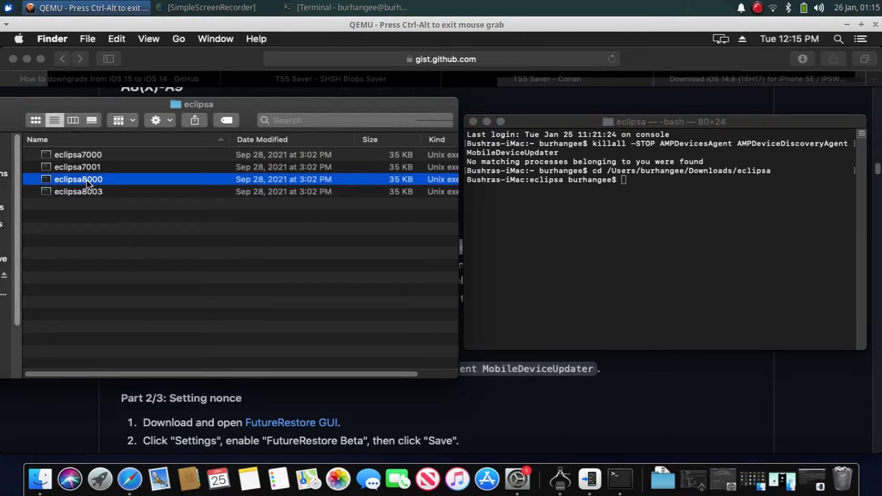
pyautogui.click(79, 191)
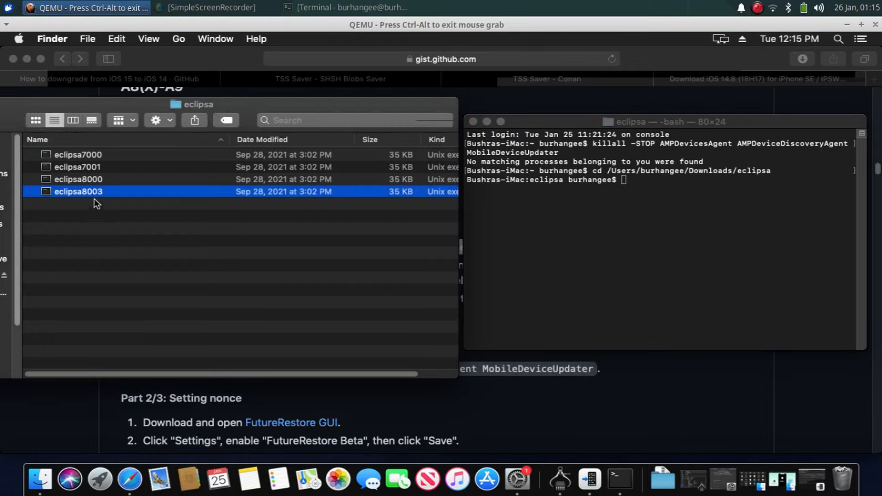
pyautogui.click(79, 179)
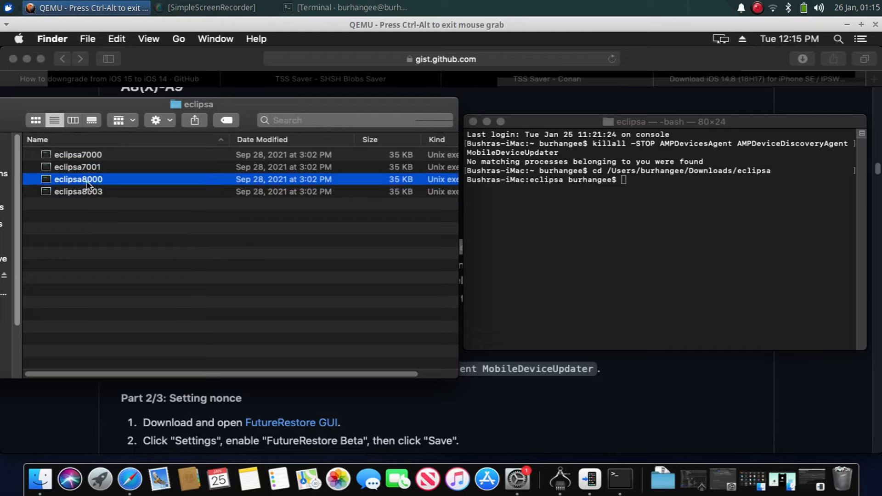
pyautogui.click(78, 191)
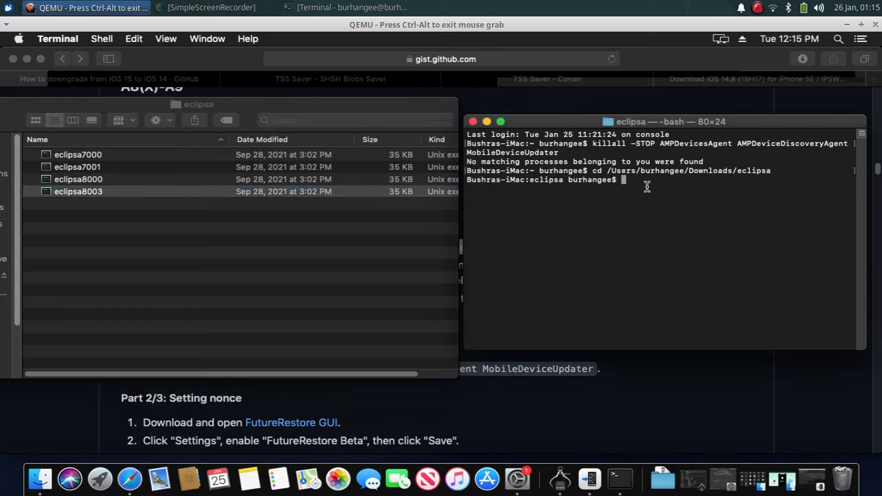
pyautogui.moveTo(648, 218)
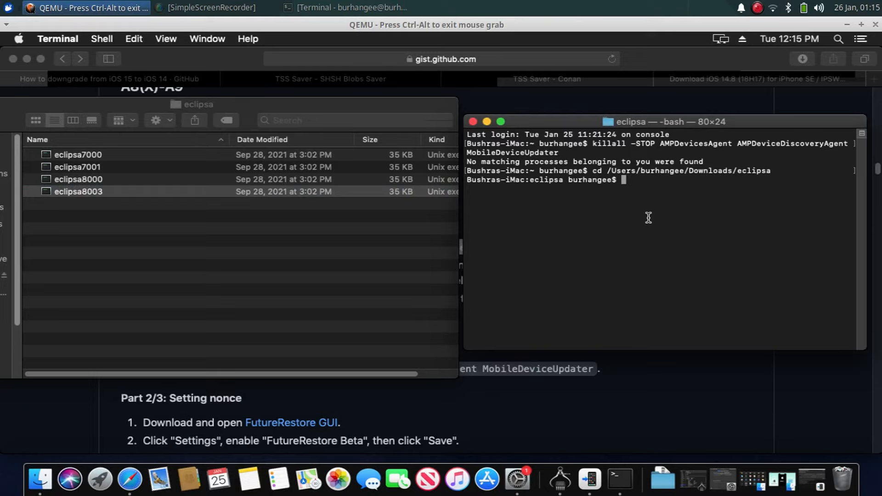
# - Run ./eclipsa8000 so it waits for the USB device in DFU mode
pyautogui.write('./')
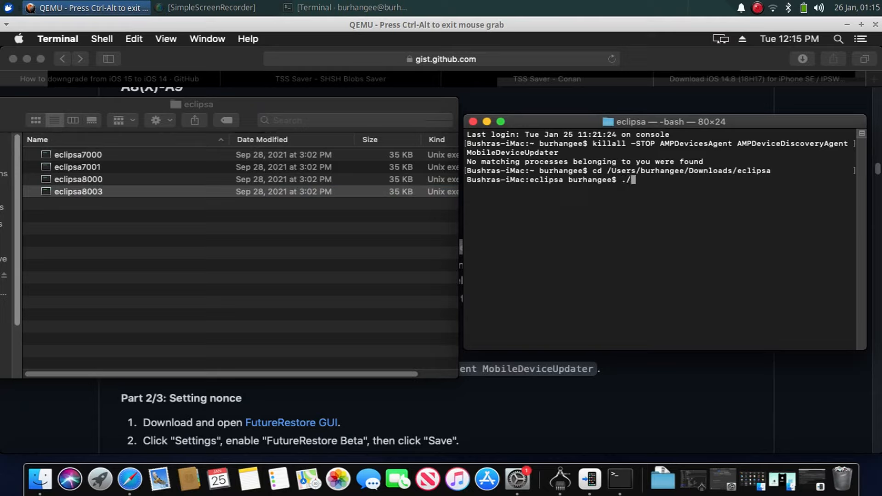
pyautogui.write('eclipsa8')
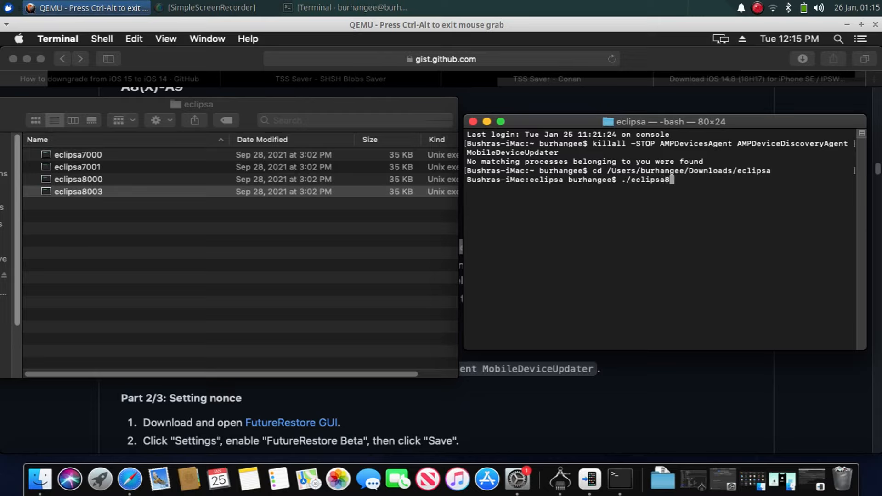
pyautogui.press('Return')
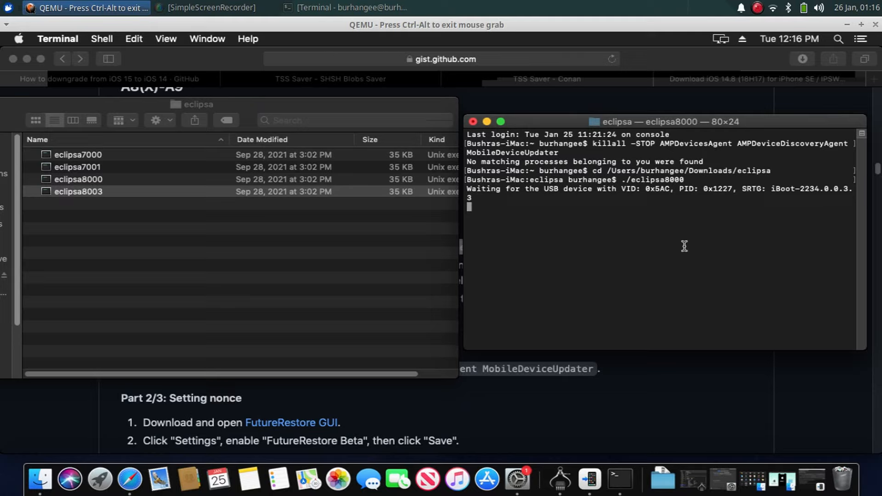
pyautogui.moveTo(687, 244)
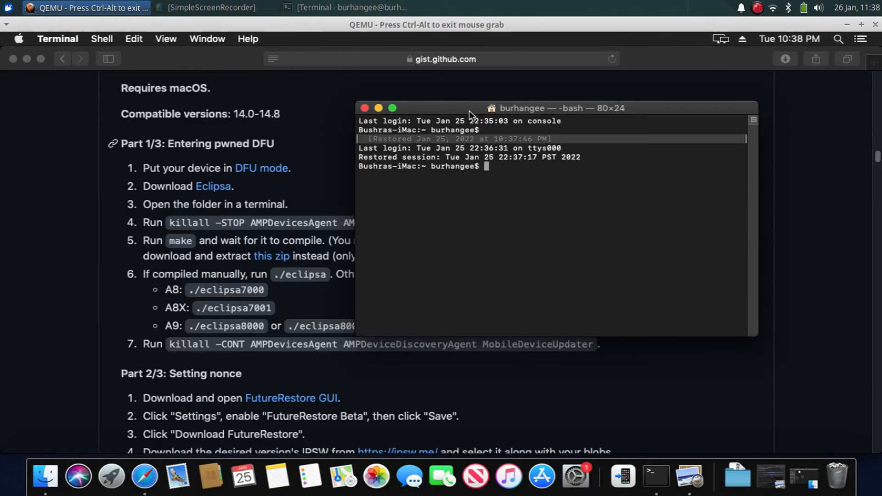
pyautogui.moveTo(283, 366)
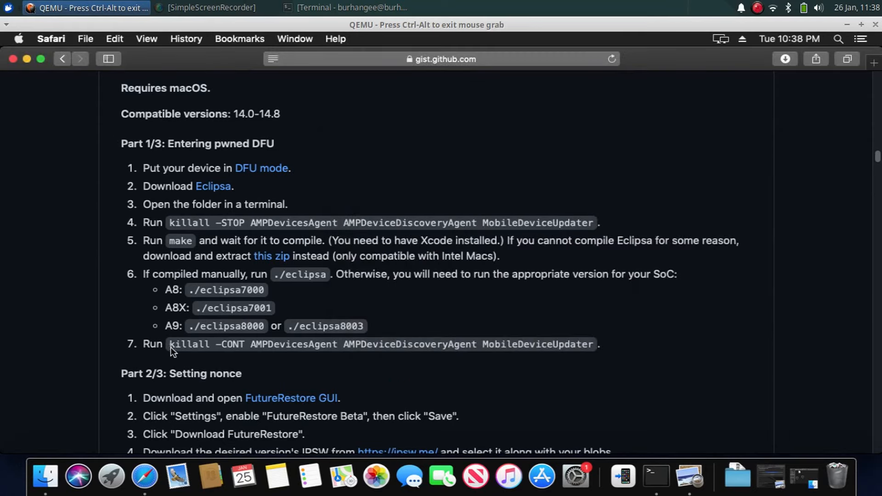
# - Copy the guide's killall -CONT command and paste it at the Terminal prompt
pyautogui.moveTo(169, 344); pyautogui.dragTo(594, 344)
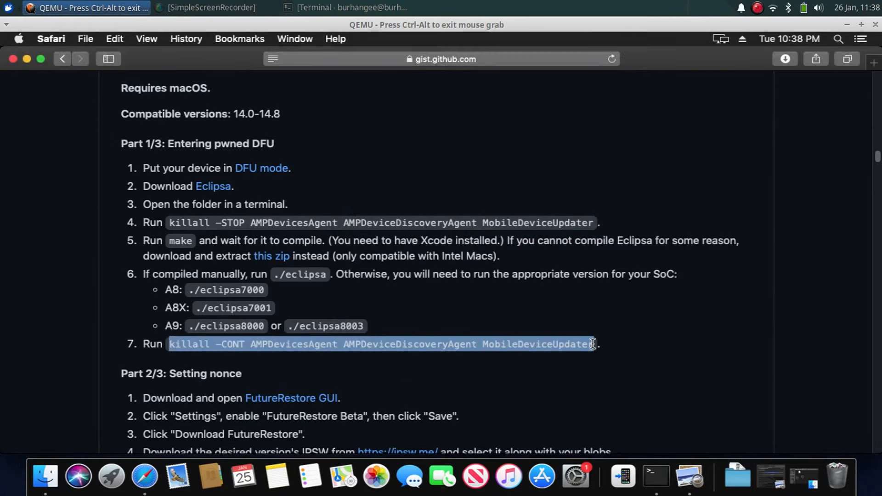
pyautogui.rightClick(591, 345)
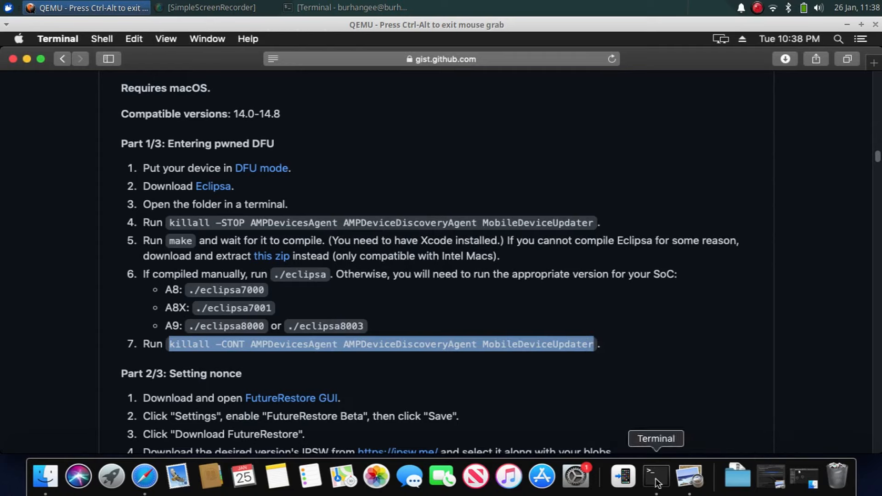
pyautogui.click(655, 477)
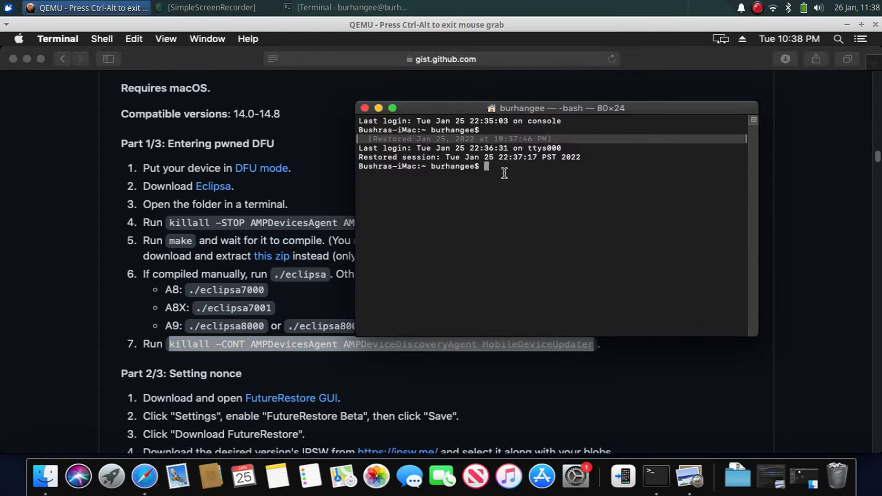
pyautogui.rightClick(504, 172)
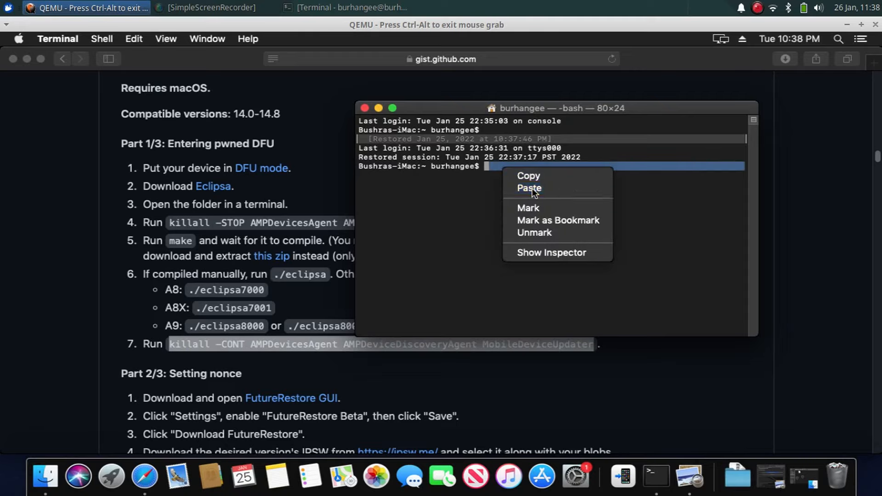
pyautogui.click(529, 187)
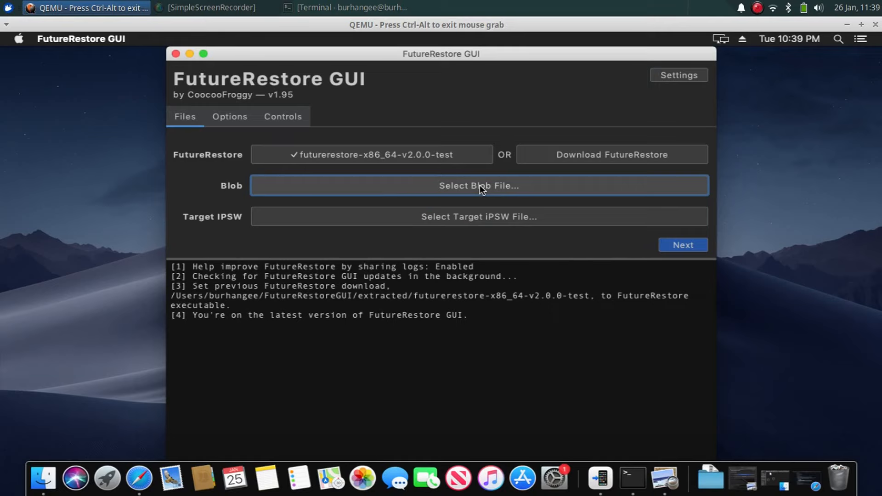
# - Set the SHSH2 blob to the iPhone8,4 14.8 blob file
pyautogui.click(478, 186)
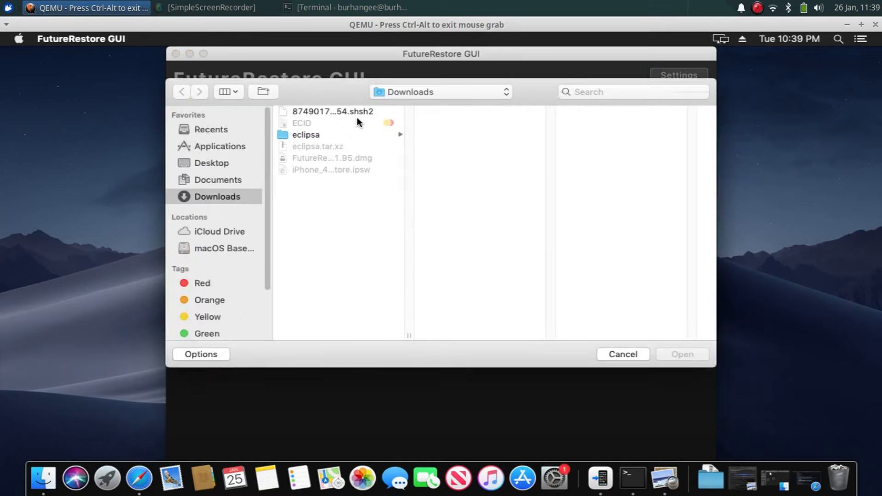
pyautogui.click(333, 112)
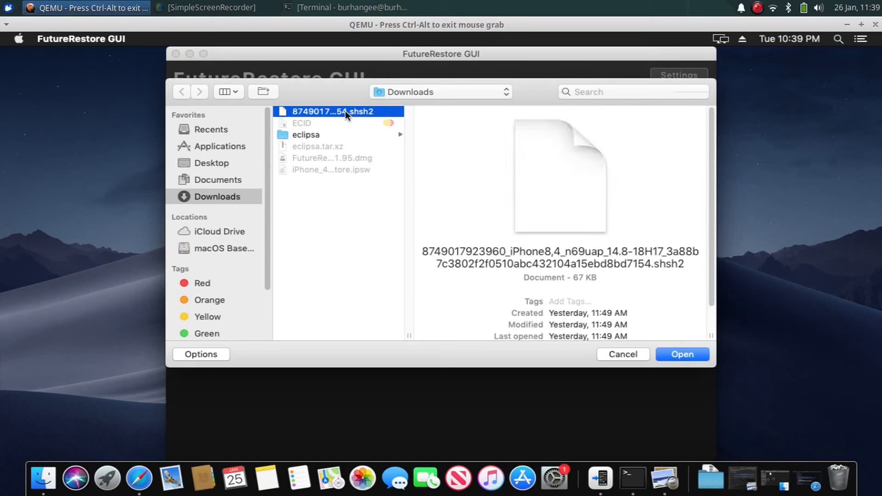
pyautogui.click(681, 354)
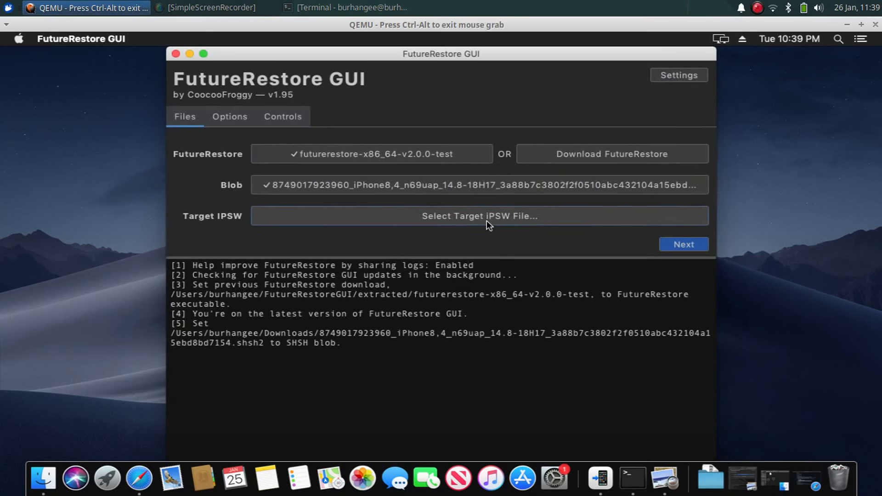
# - Set the target IPSW to iPhone_4.0_64bit_14.8_18H17_Restore.ipsw from Downloads
pyautogui.click(479, 216)
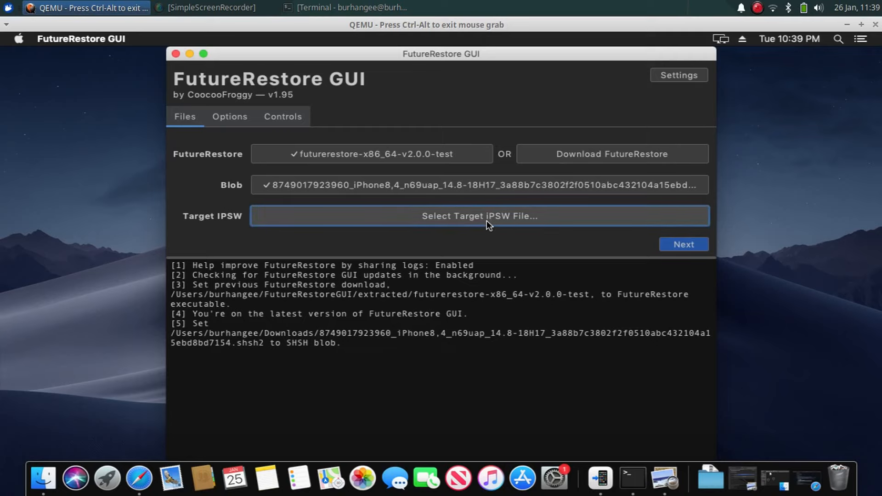
pyautogui.click(479, 216)
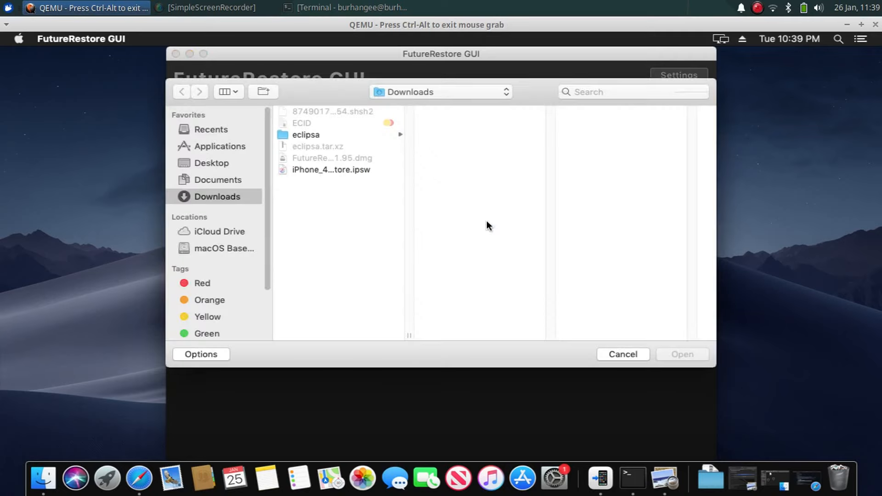
pyautogui.moveTo(349, 175)
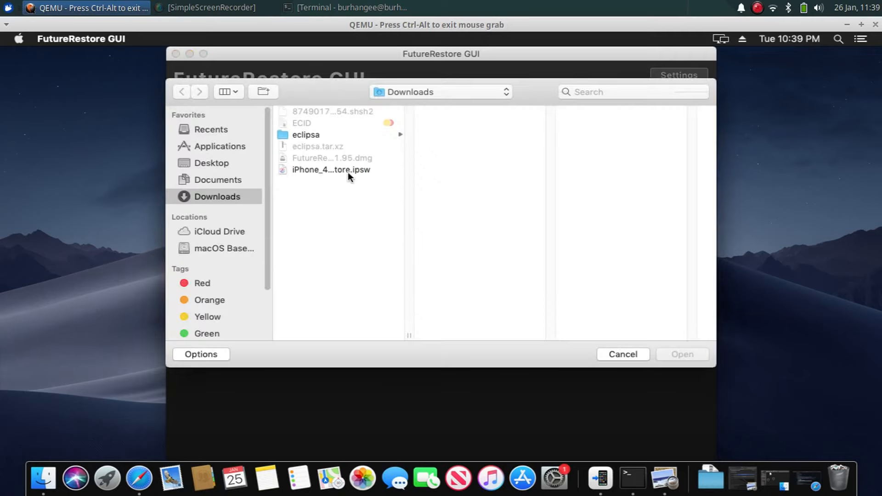
pyautogui.click(330, 169)
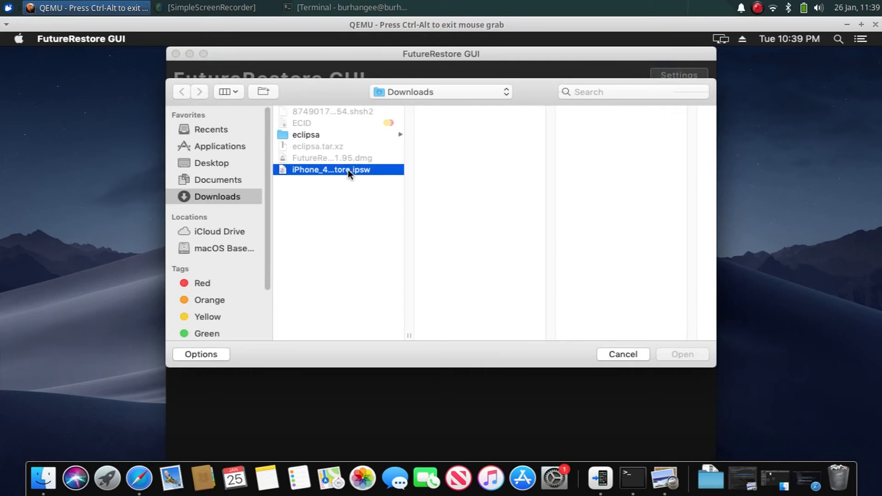
pyautogui.click(681, 354)
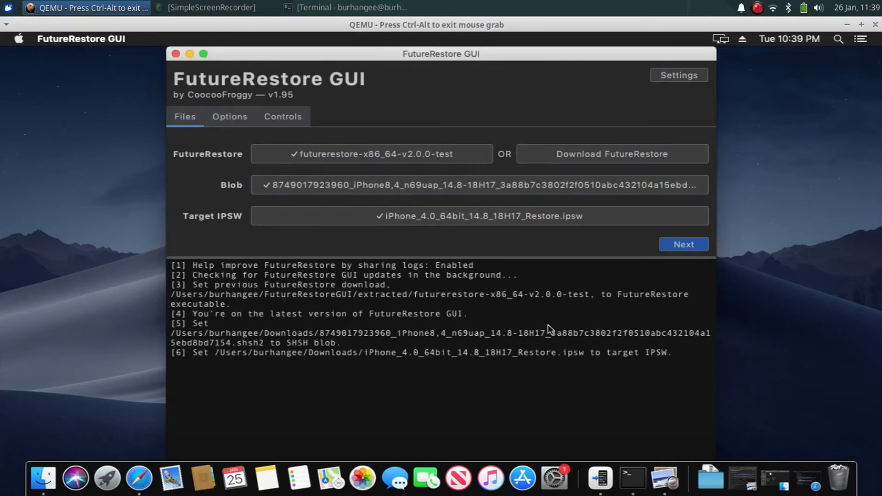
pyautogui.moveTo(481, 302)
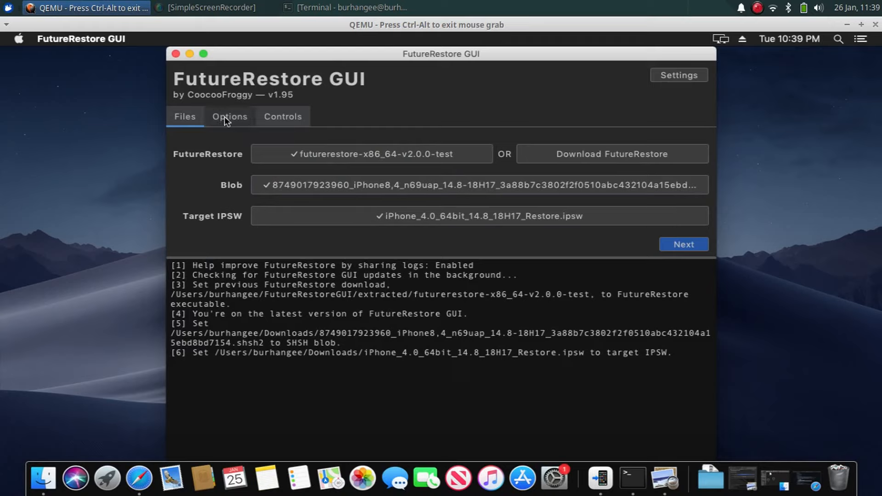
# - Enable Pwned Restore (--use-pwndfu) and Set Nonce to Blob's (--set-nonce) in Options
pyautogui.click(230, 116)
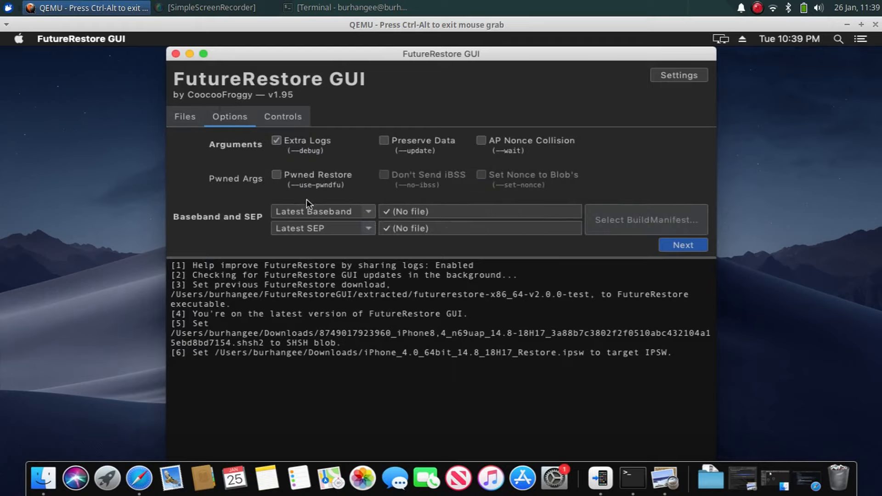
pyautogui.click(277, 175)
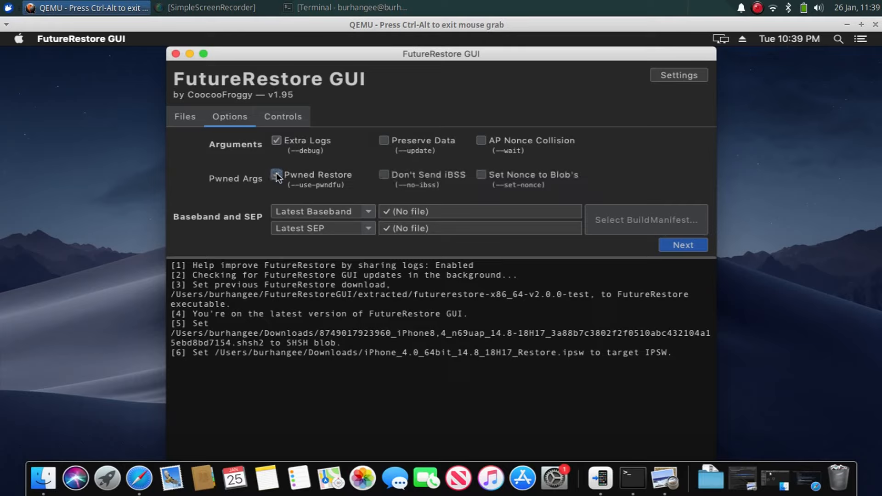
pyautogui.click(277, 175)
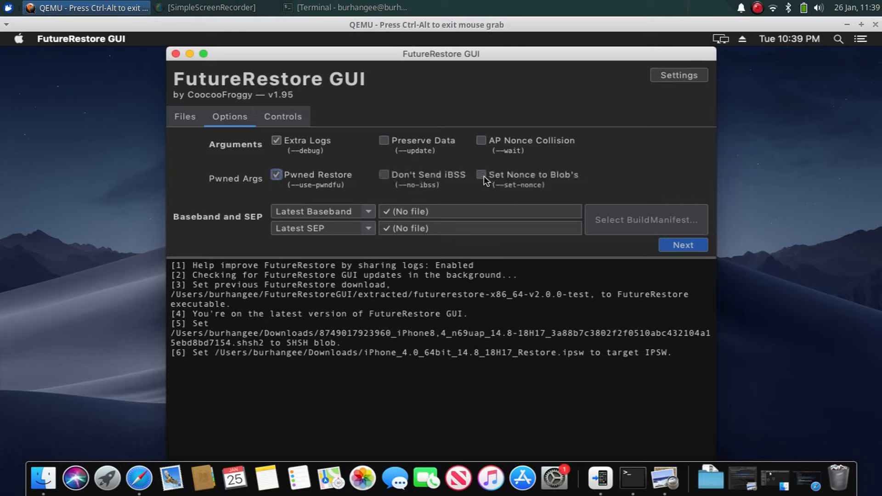
pyautogui.moveTo(482, 181)
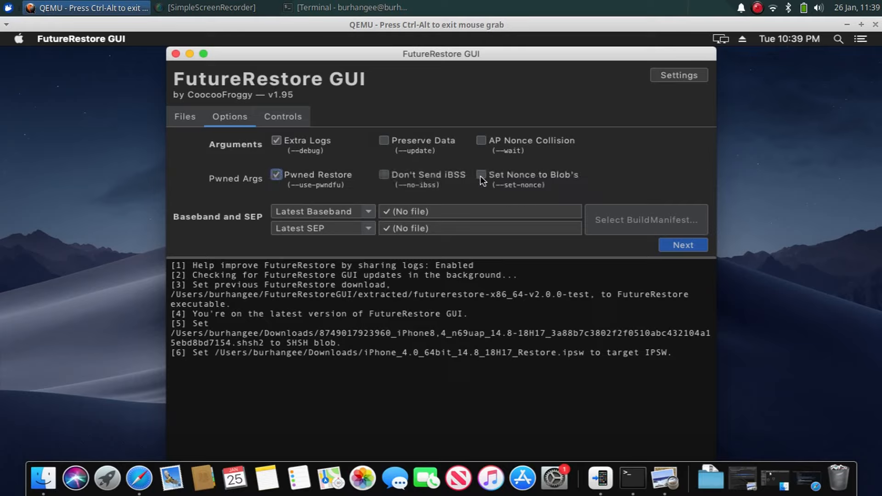
pyautogui.click(482, 175)
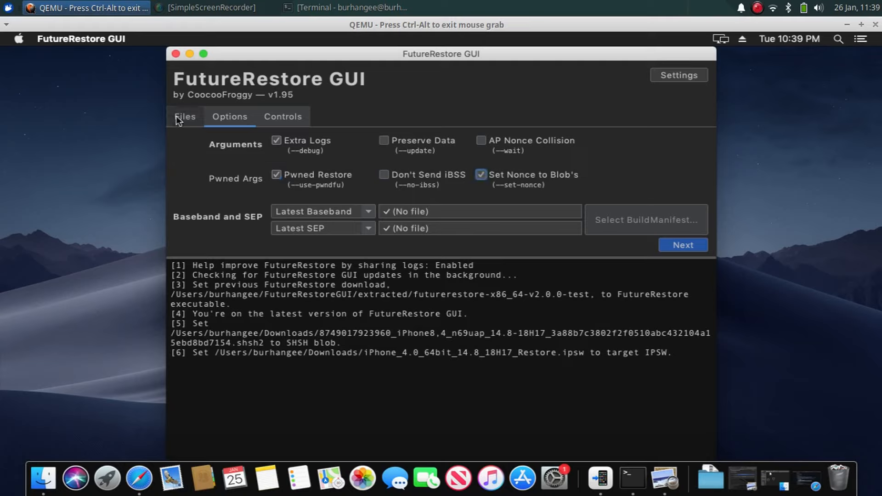
# - Review the Files selections, return to Options, and move on to Controls
pyautogui.click(184, 117)
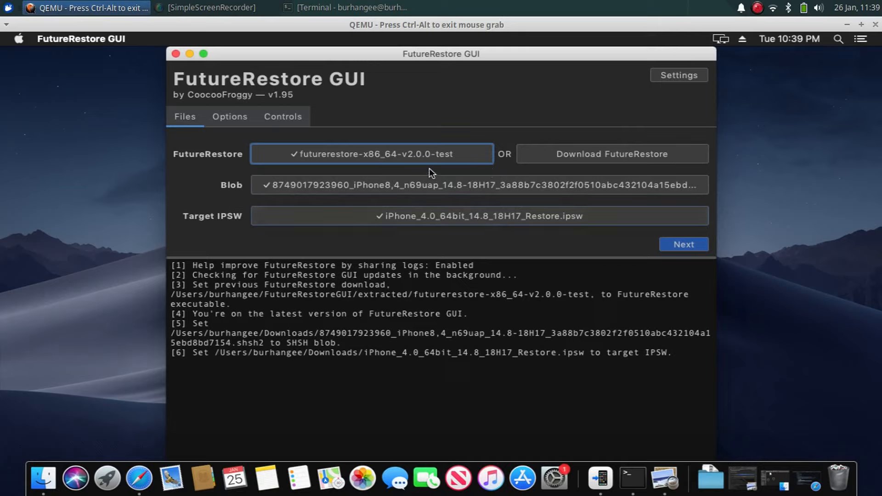
pyautogui.moveTo(427, 163)
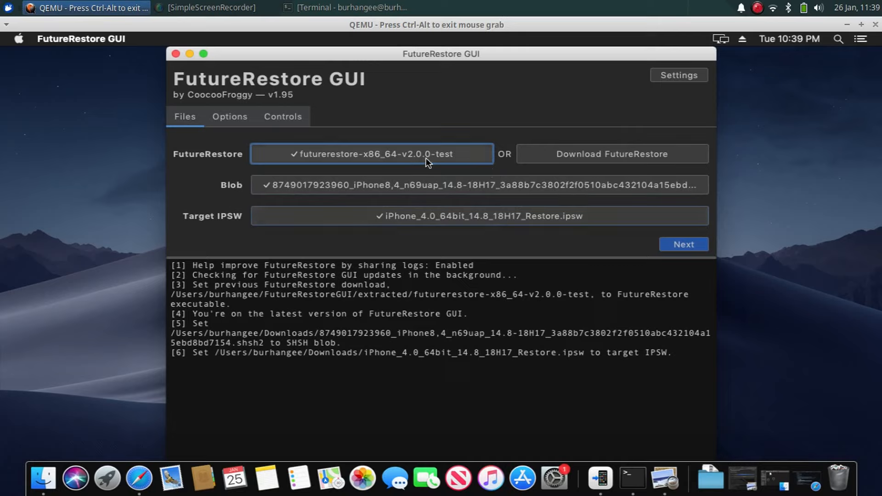
pyautogui.moveTo(387, 157)
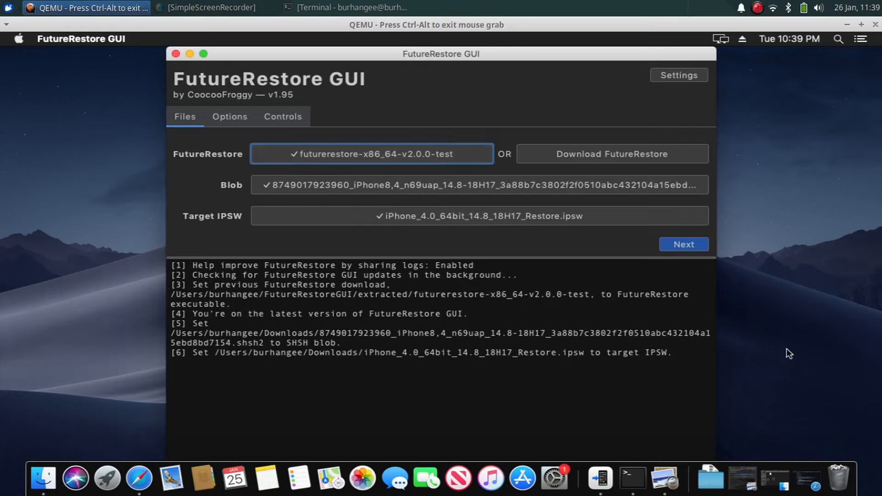
pyautogui.click(230, 116)
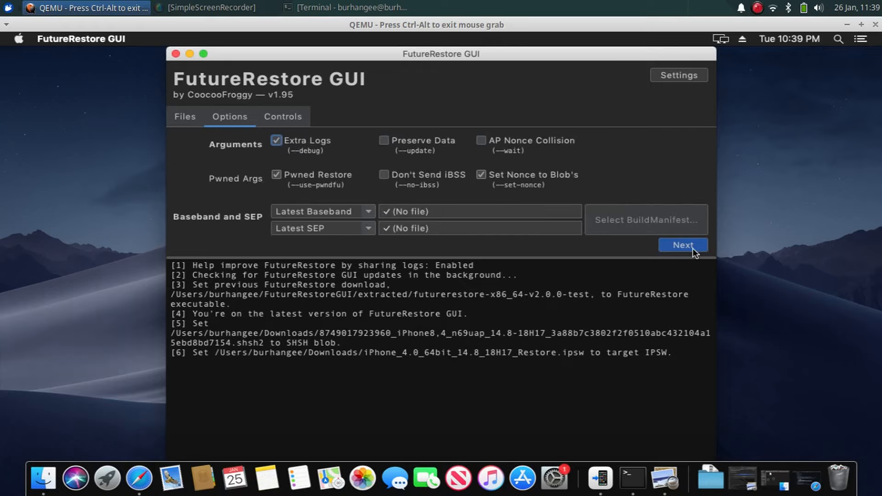
pyautogui.moveTo(330, 227)
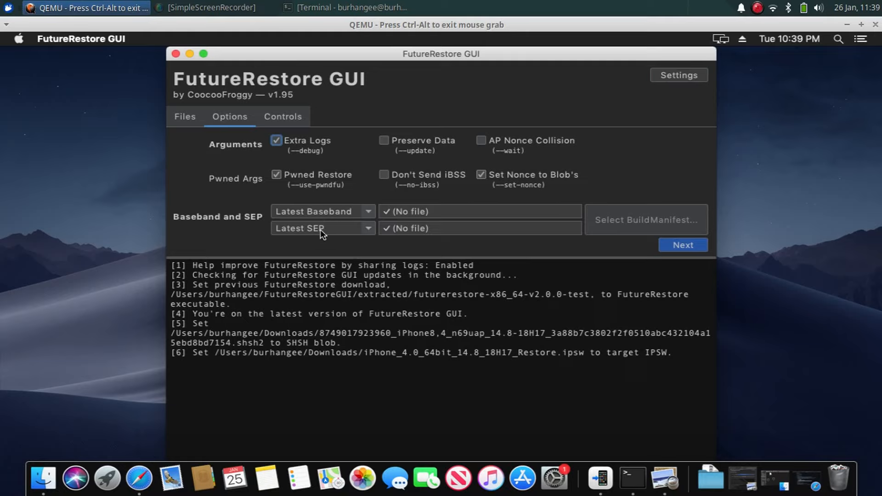
pyautogui.click(282, 116)
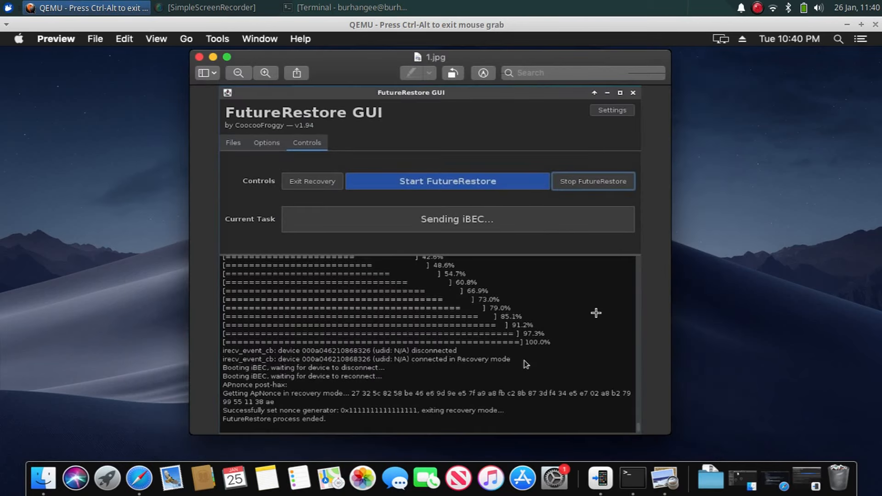
pyautogui.moveTo(584, 319)
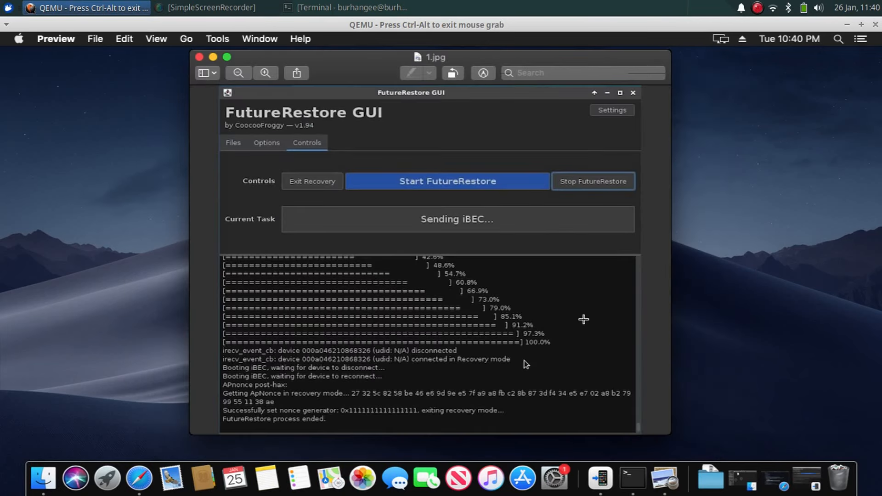
pyautogui.moveTo(374, 417)
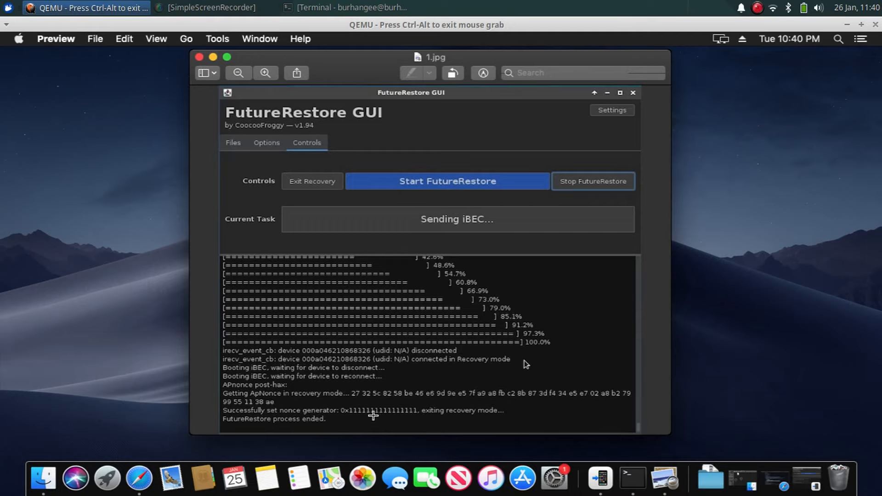
pyautogui.moveTo(523, 317)
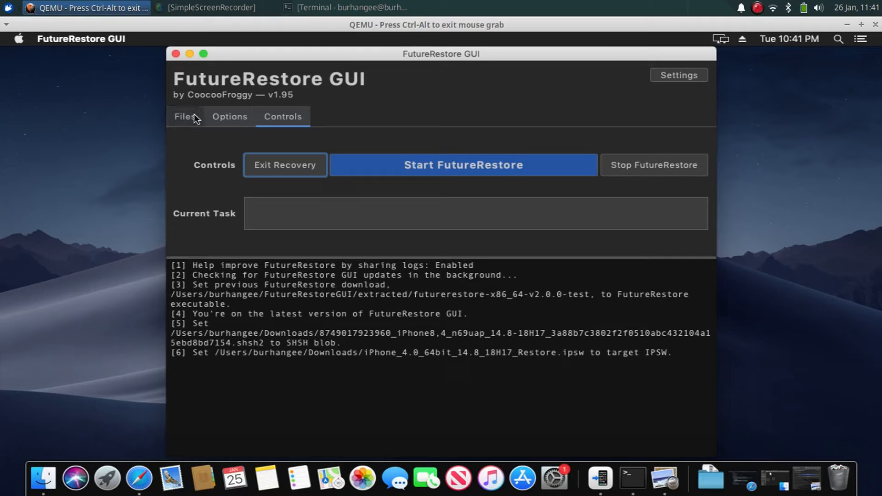
# - Recheck the ticked pwned options and verify the executable, blob and IPSW in Files
pyautogui.click(229, 117)
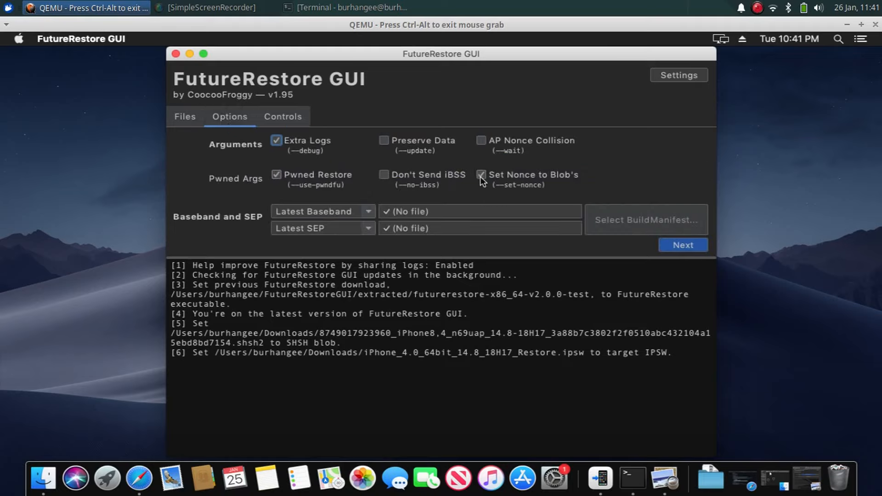
pyautogui.click(183, 117)
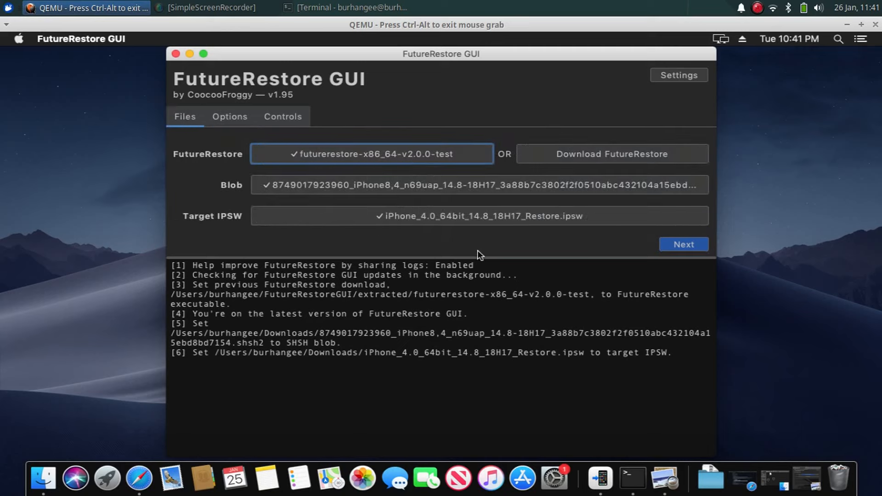
pyautogui.moveTo(628, 251)
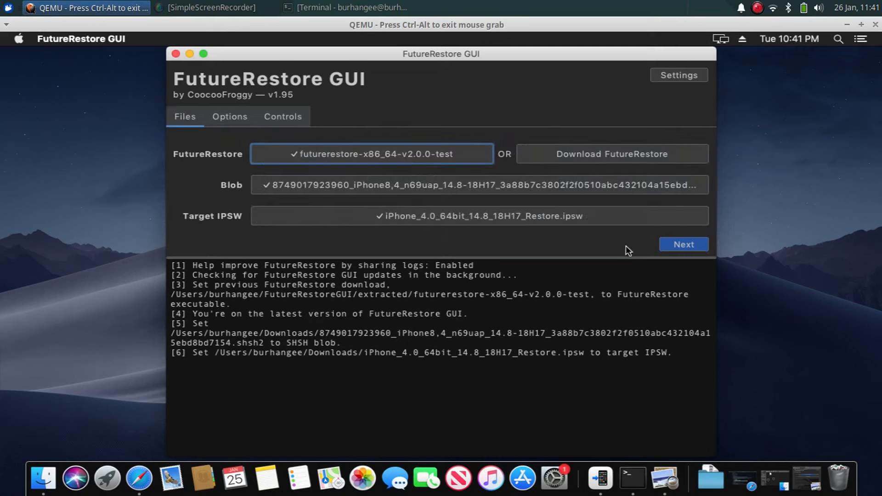
pyautogui.click(230, 116)
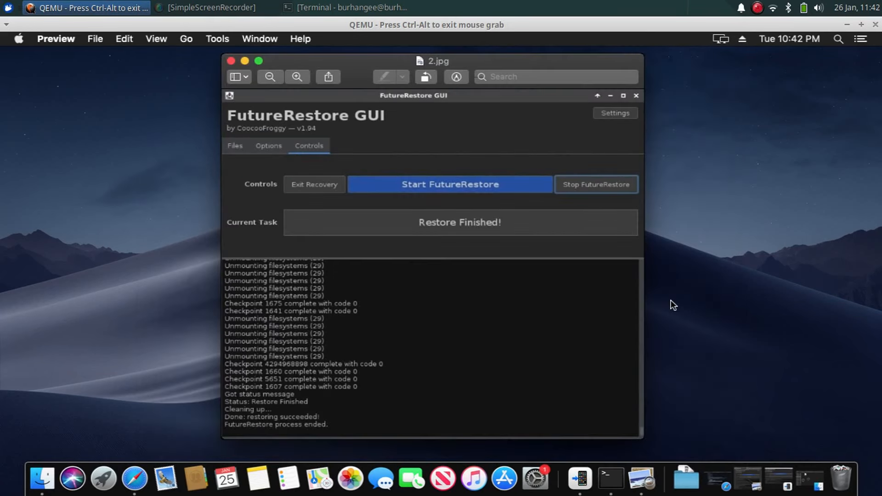
pyautogui.moveTo(395, 422)
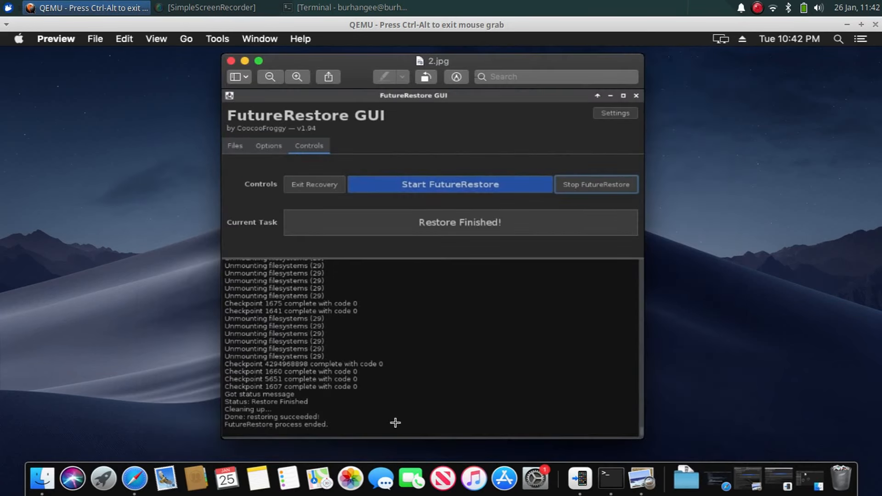
pyautogui.moveTo(387, 392)
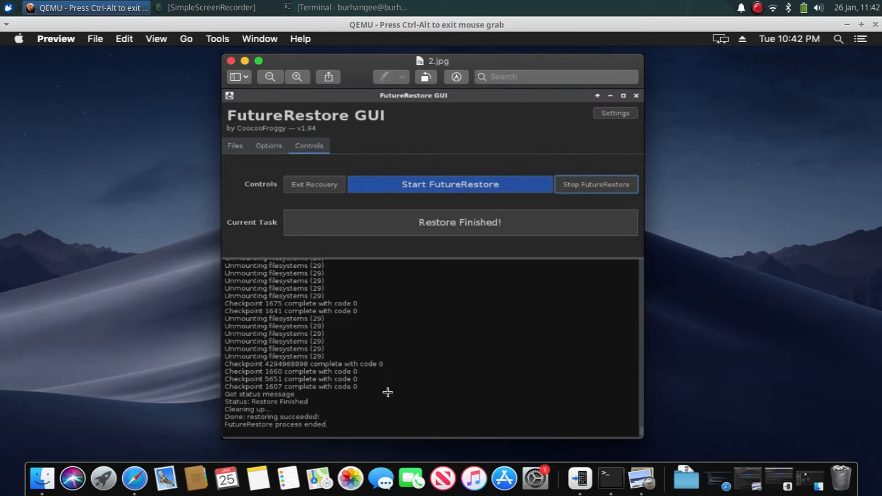
pyautogui.moveTo(398, 373)
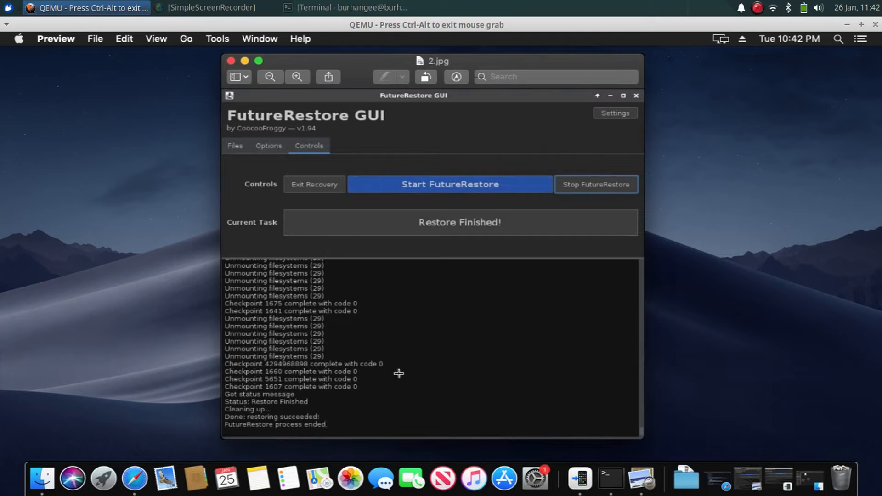